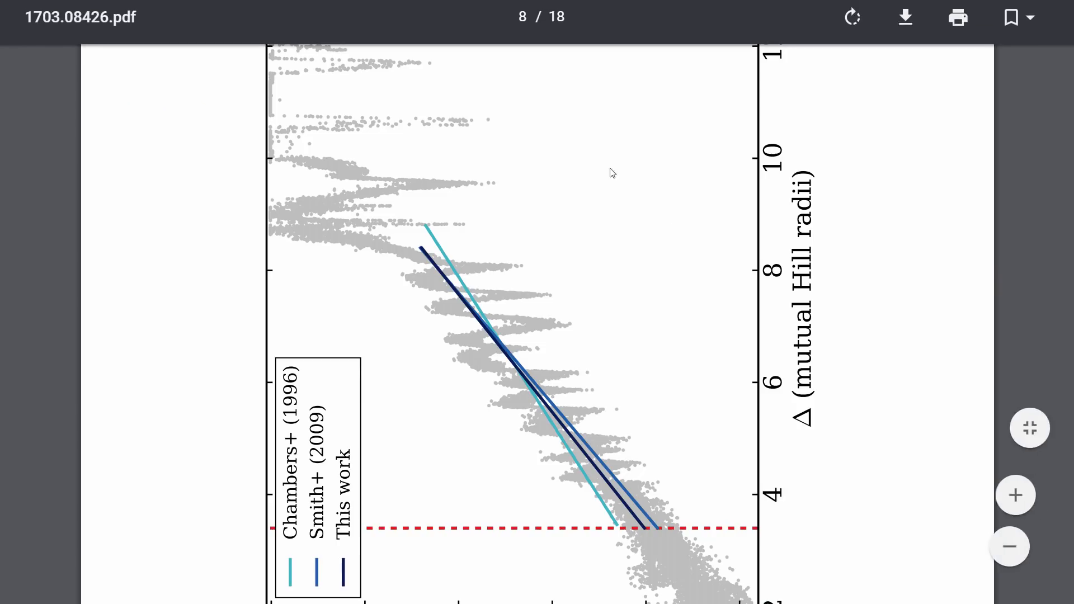
{"action": "mouse_move", "coordinate": [942, 234]}
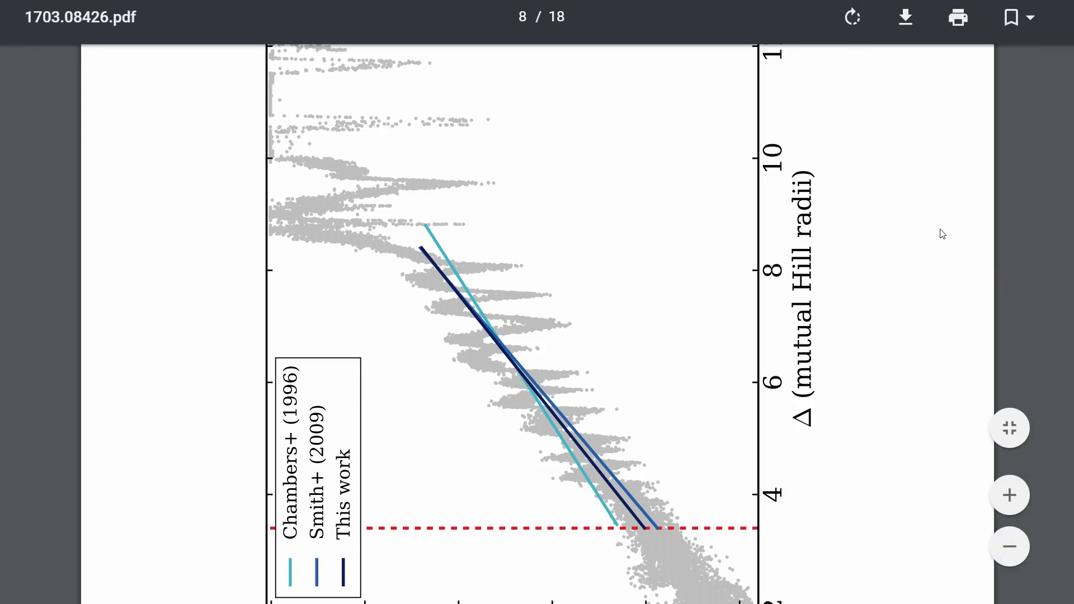
{"action": "mouse_move", "coordinate": [1062, 248]}
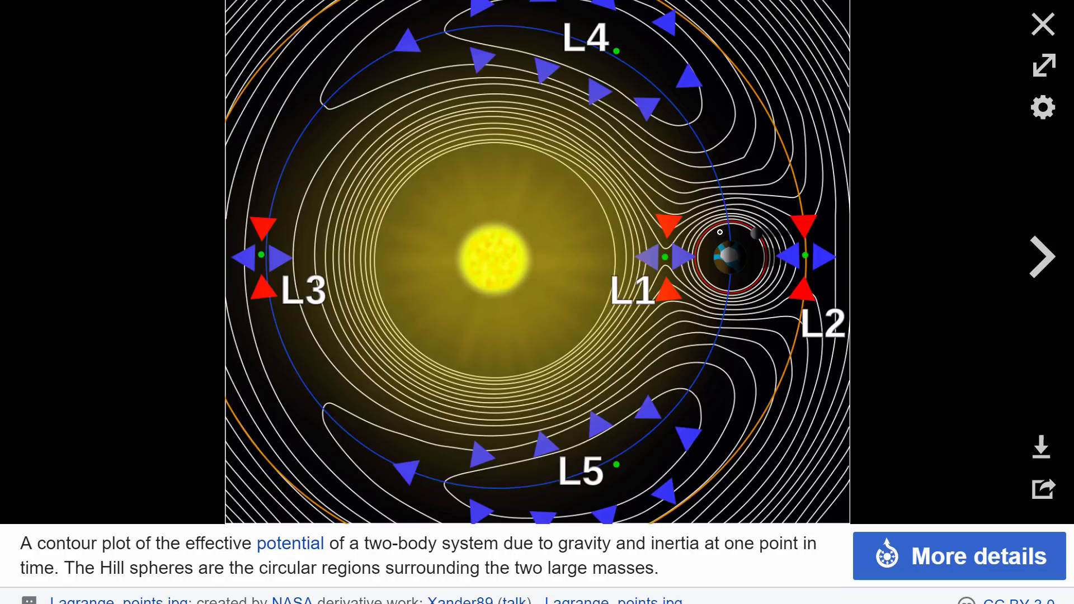
{"action": "mouse_move", "coordinate": [495, 266]}
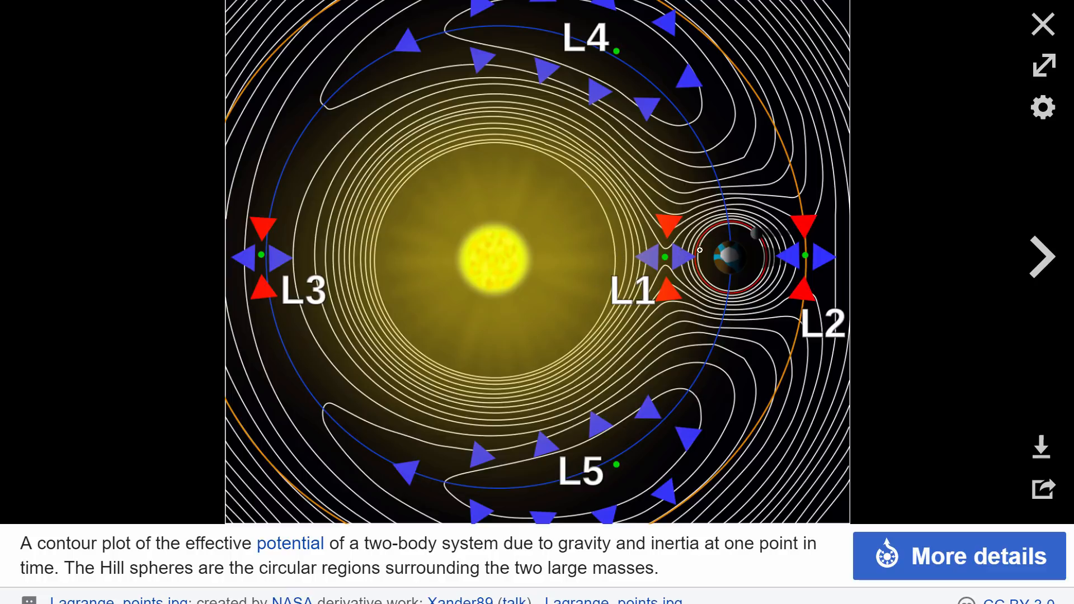
{"action": "mouse_move", "coordinate": [730, 264]}
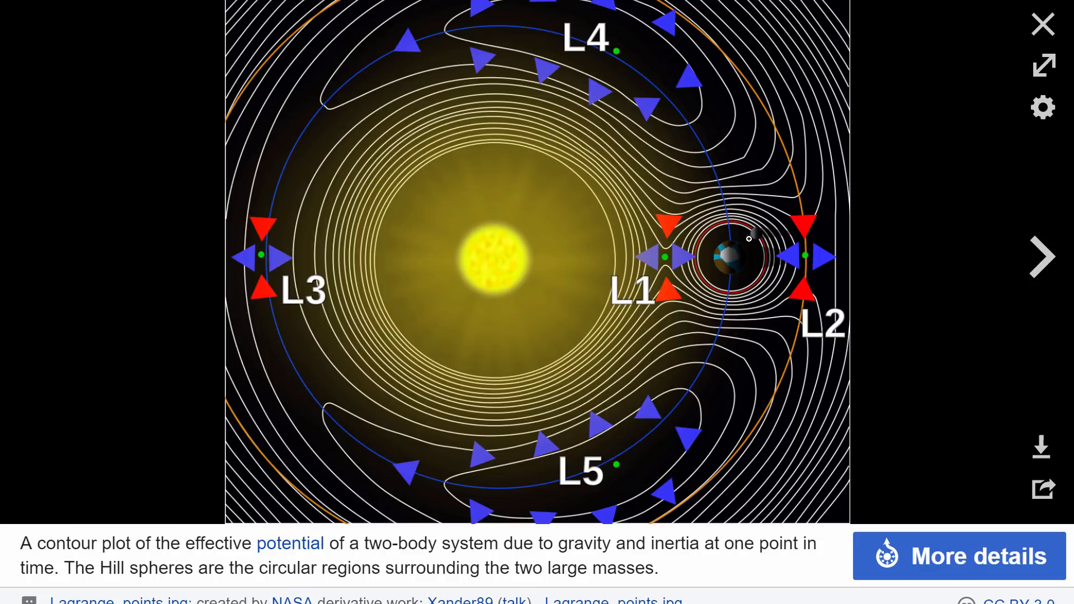
{"action": "mouse_move", "coordinate": [759, 206]}
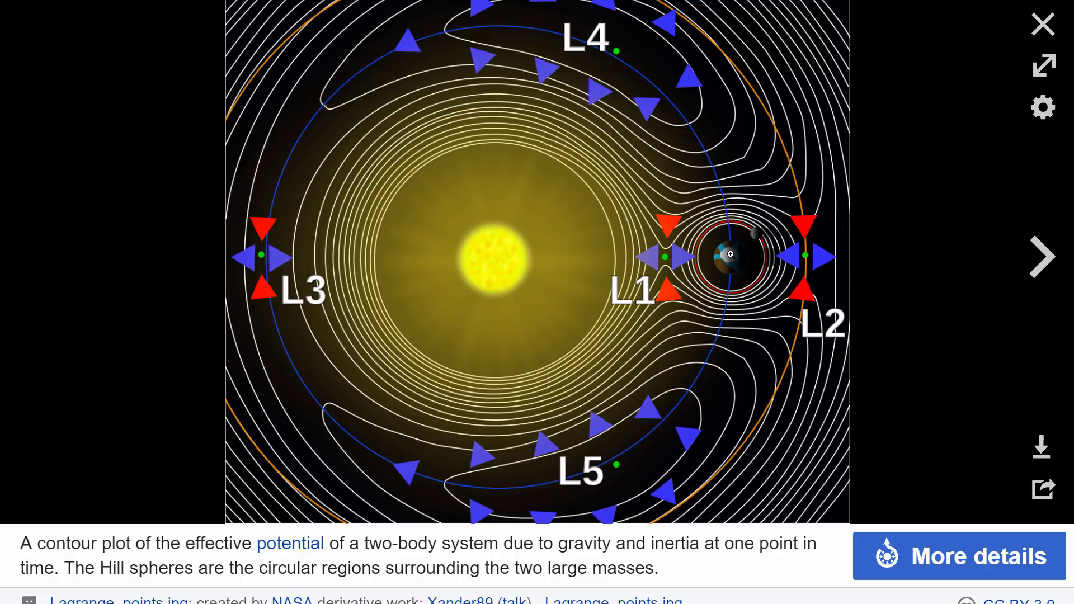
{"action": "mouse_move", "coordinate": [741, 261]}
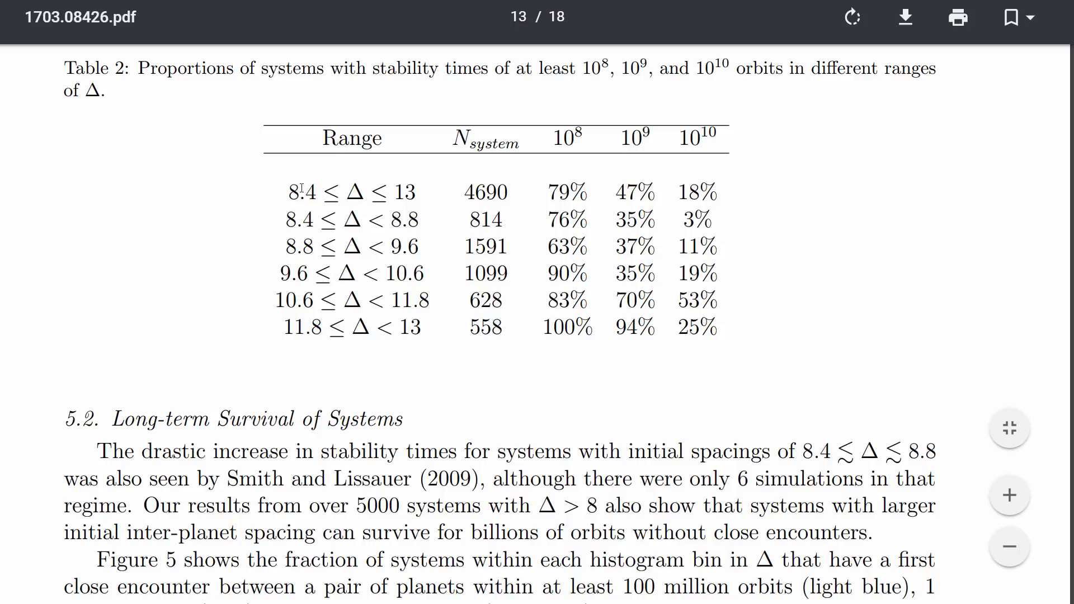
Scroll down the Google results to read the 2*pi/0.086 ≈ 73.06 answer.
{"action": "scroll", "scroll_direction": "down", "scroll_amount": 3}
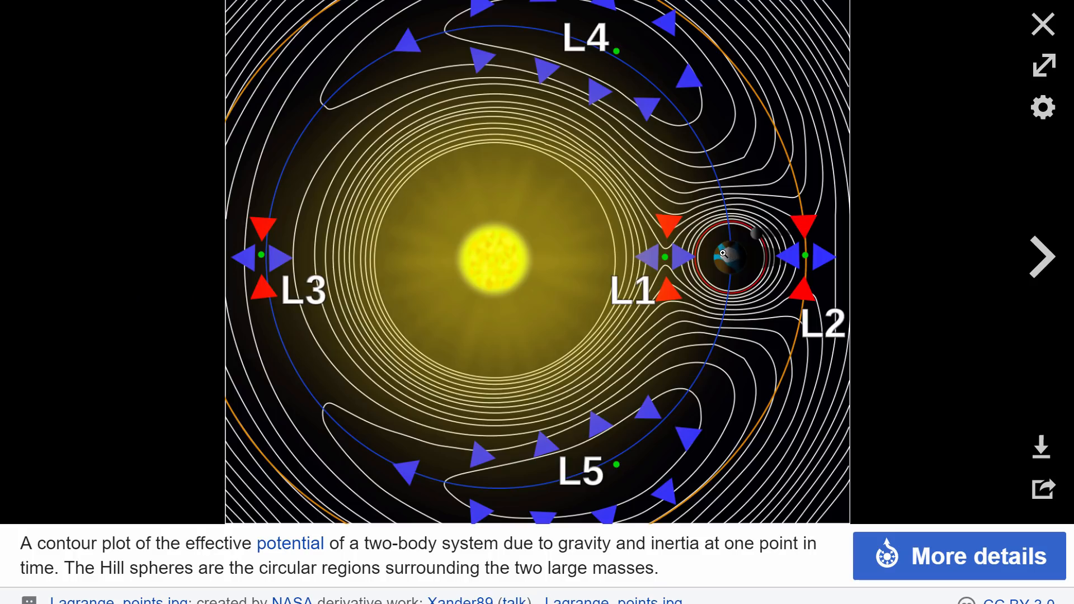
{"action": "mouse_move", "coordinate": [743, 258]}
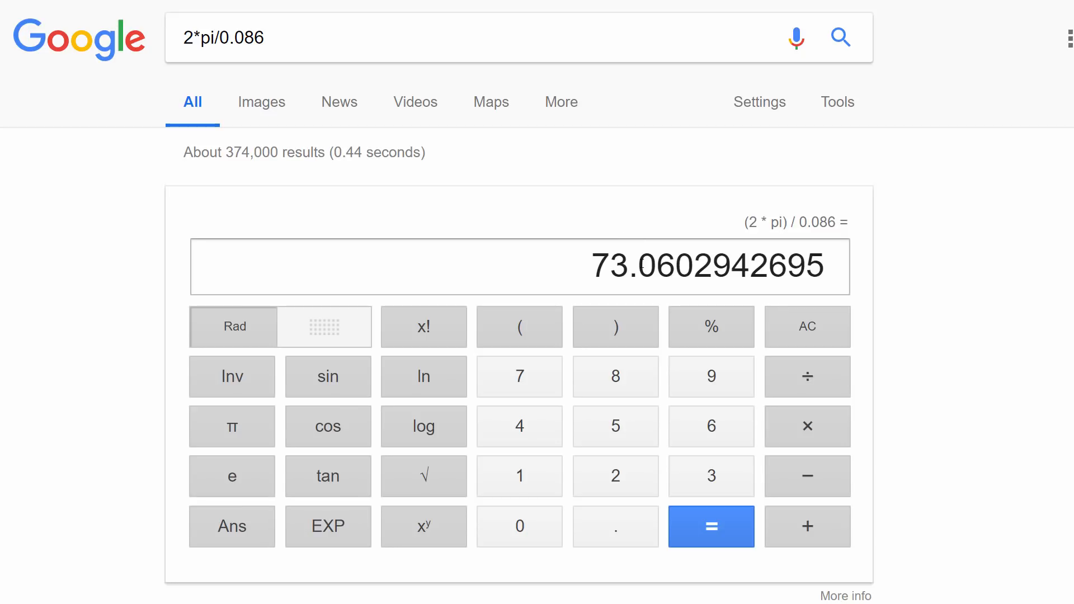
{"action": "mouse_move", "coordinate": [637, 173]}
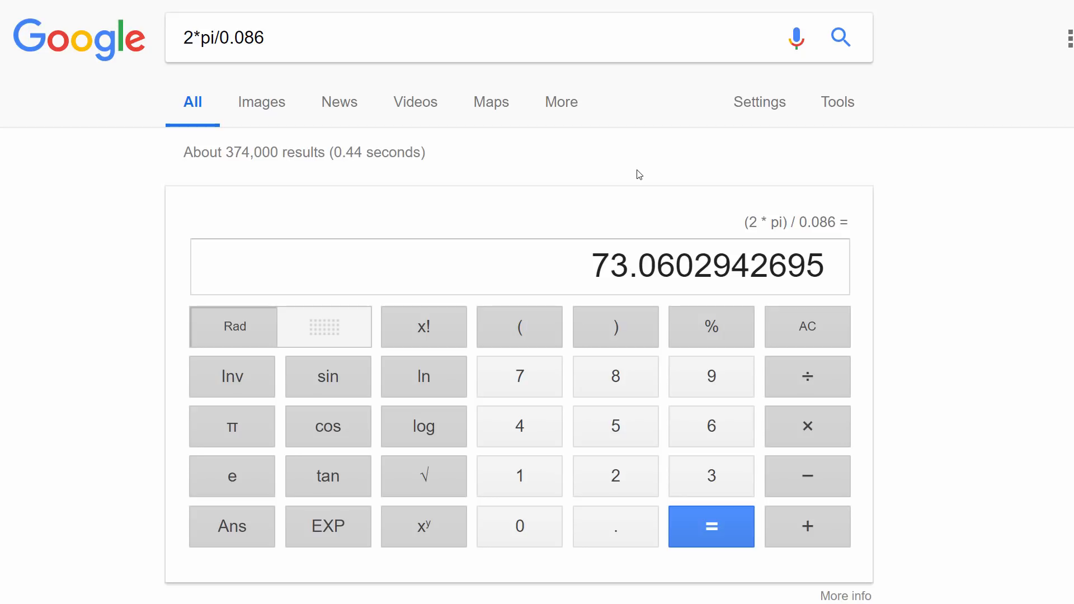
{"action": "mouse_move", "coordinate": [625, 212]}
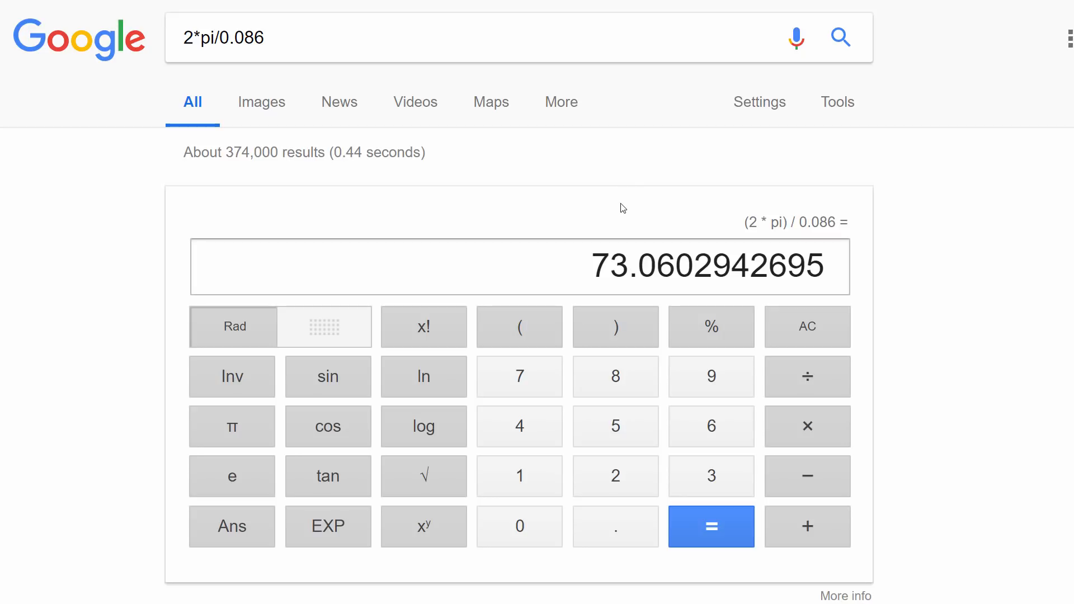
{"action": "mouse_move", "coordinate": [499, 17]}
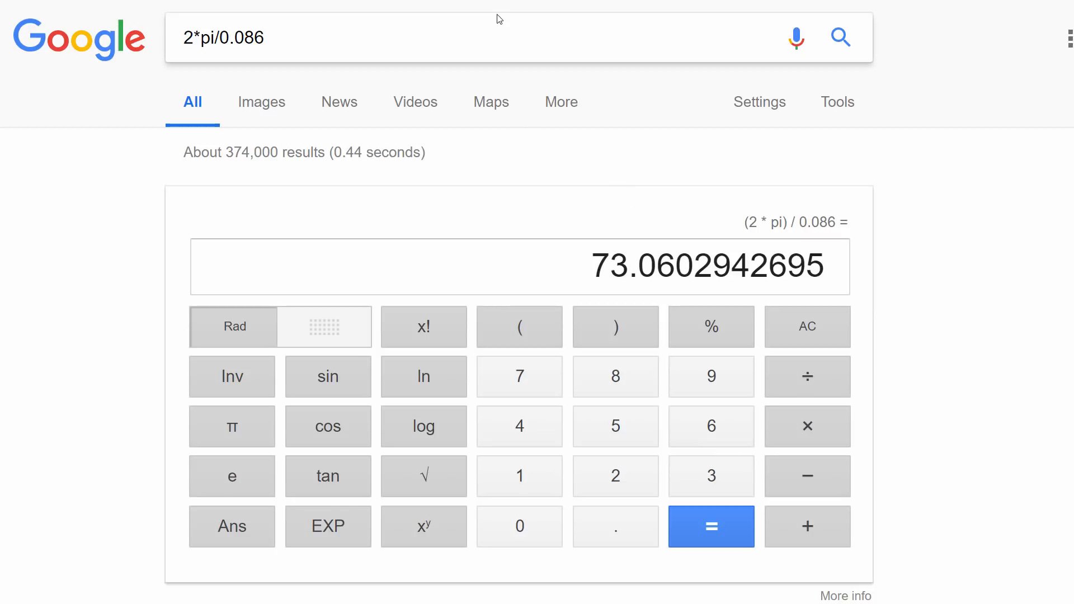
{"action": "mouse_move", "coordinate": [613, 153]}
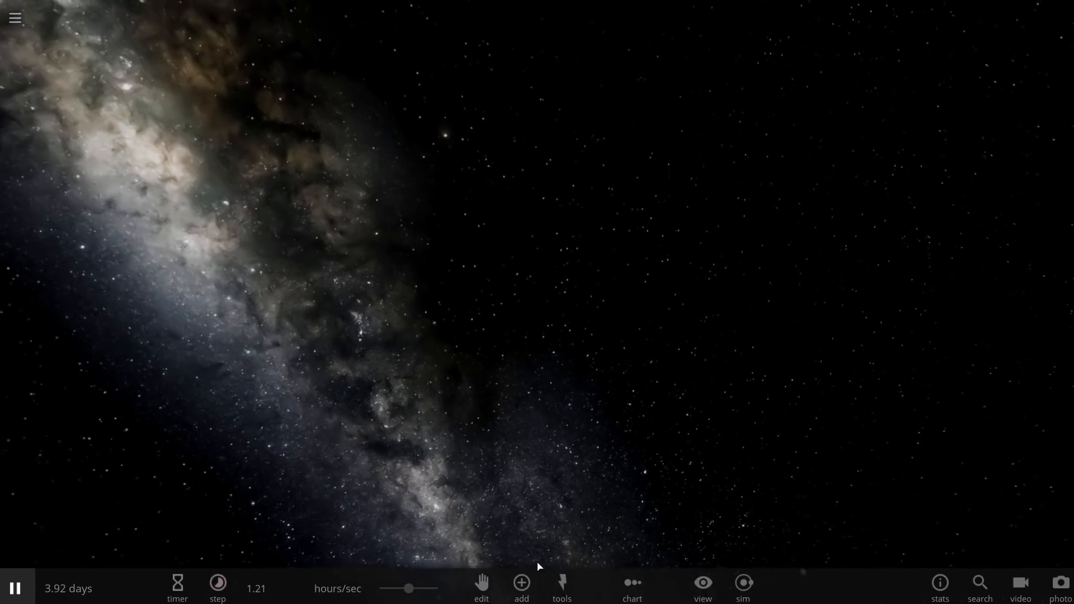
Add a Jupiter from the planets category into the empty simulation.
{"action": "left_click", "coordinate": [521, 597]}
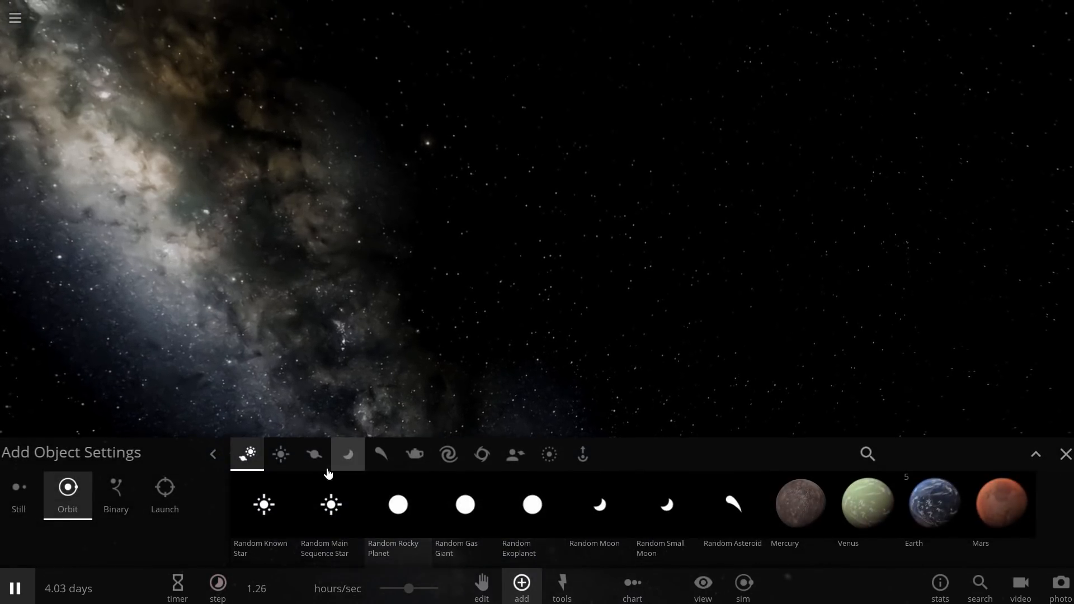
{"action": "left_click", "coordinate": [313, 454]}
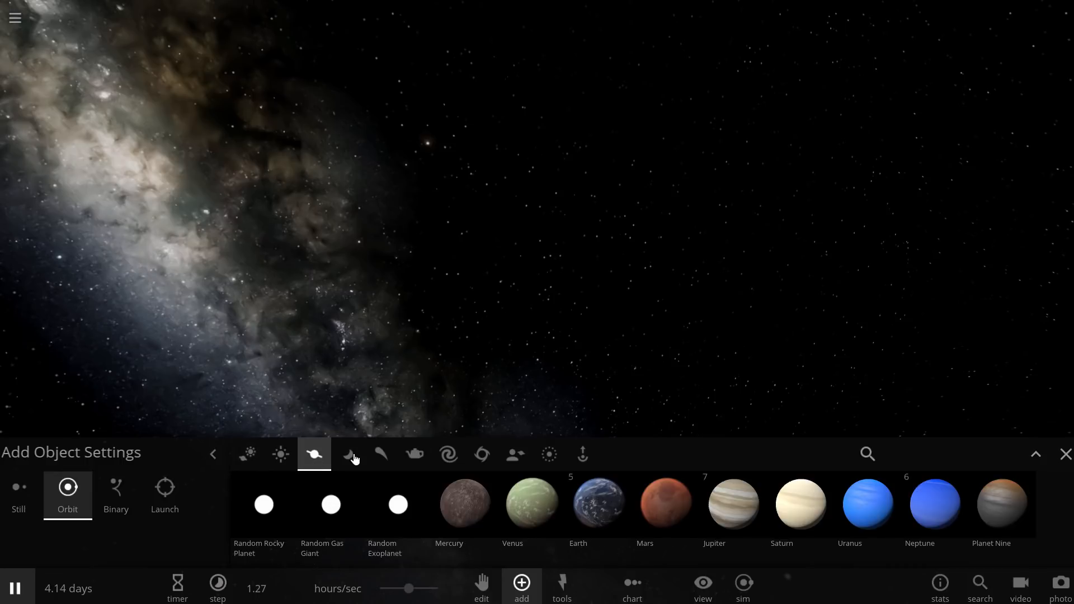
{"action": "left_click", "coordinate": [732, 504]}
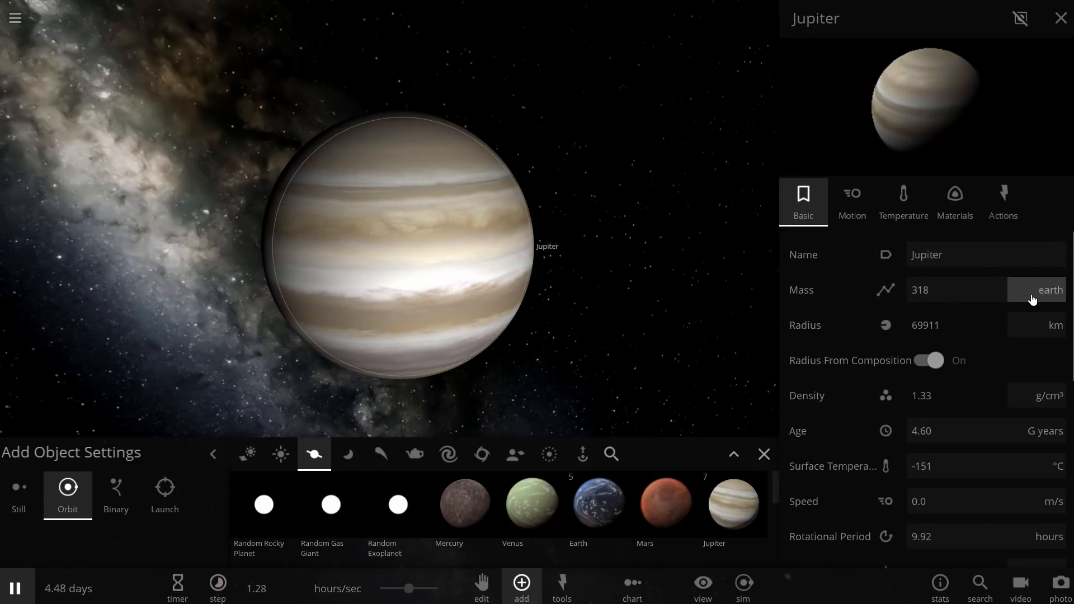
Set Jupiter's mass to 73.0 Earth masses.
{"action": "left_click", "coordinate": [952, 290]}
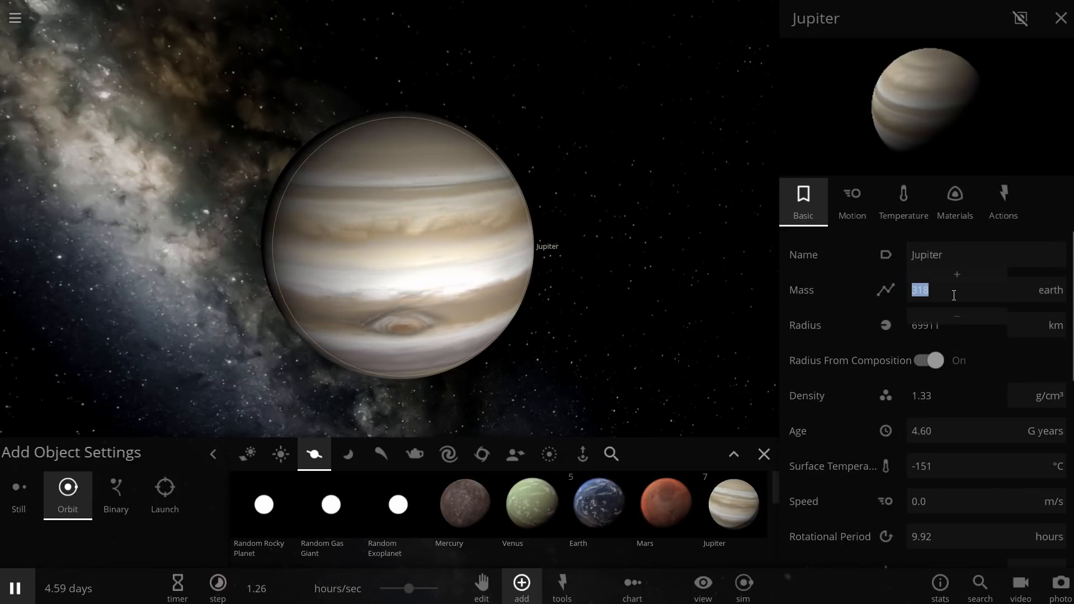
{"action": "type", "text": "73.0"}
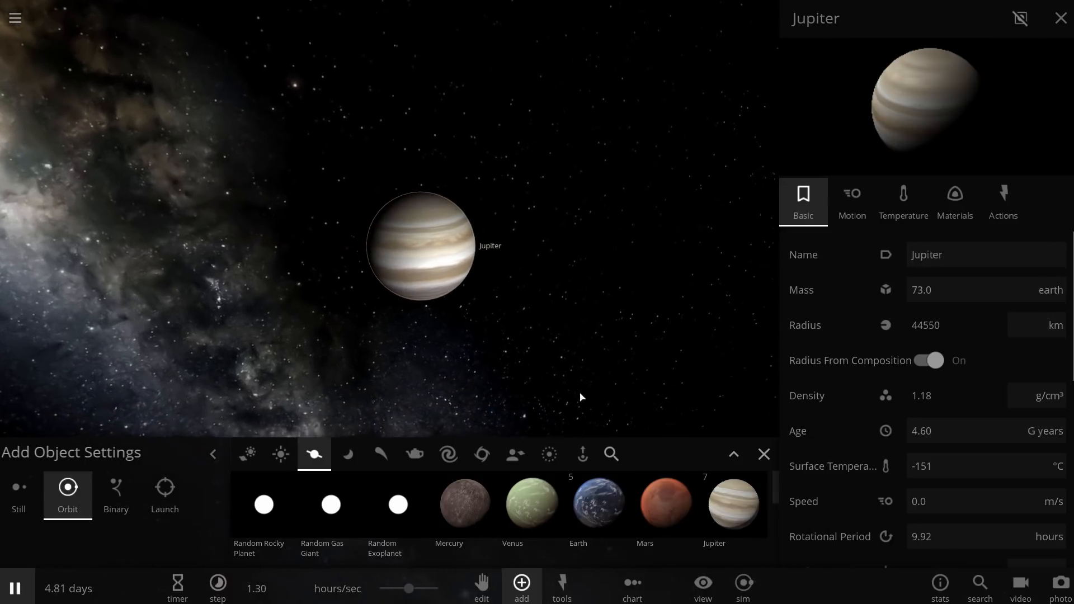
{"action": "left_click", "coordinate": [548, 454]}
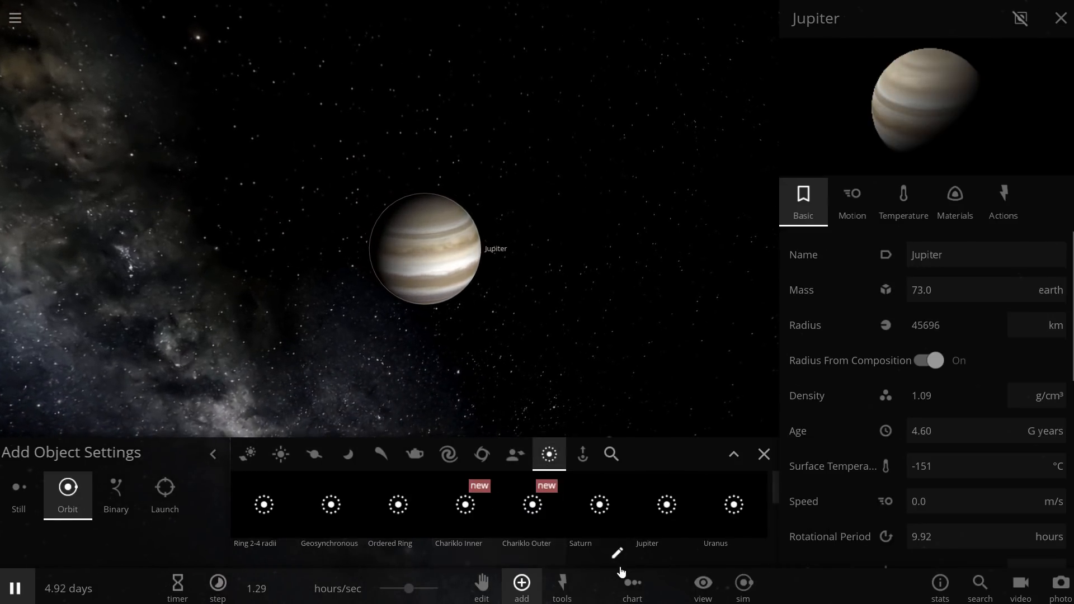
Configure a Jupiter ring of 73 bodies with mass split as Parent/Count.
{"action": "left_click", "coordinate": [647, 504]}
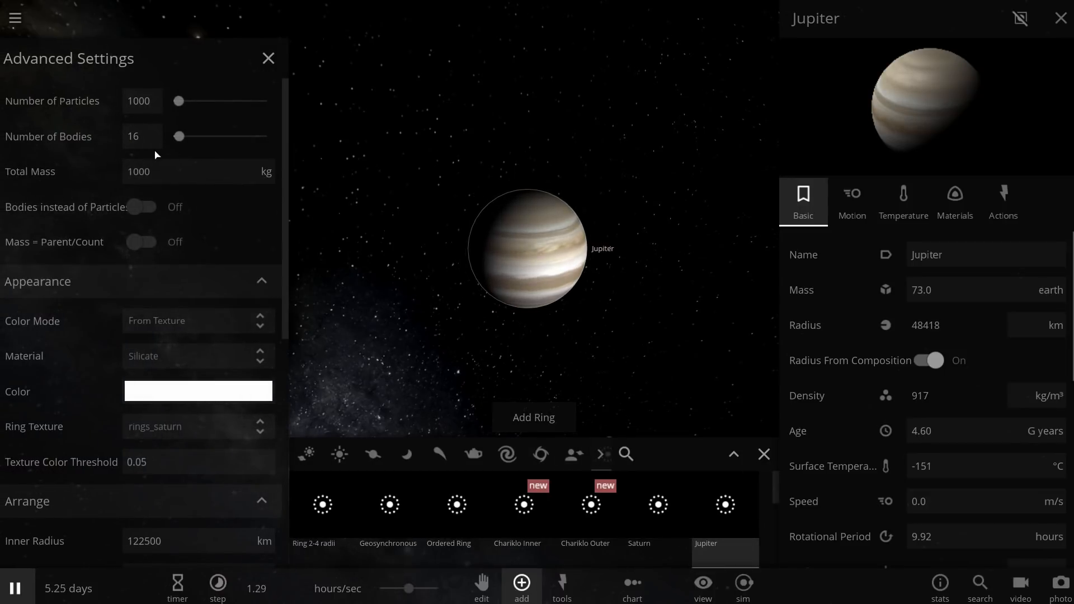
{"action": "left_click", "coordinate": [141, 207]}
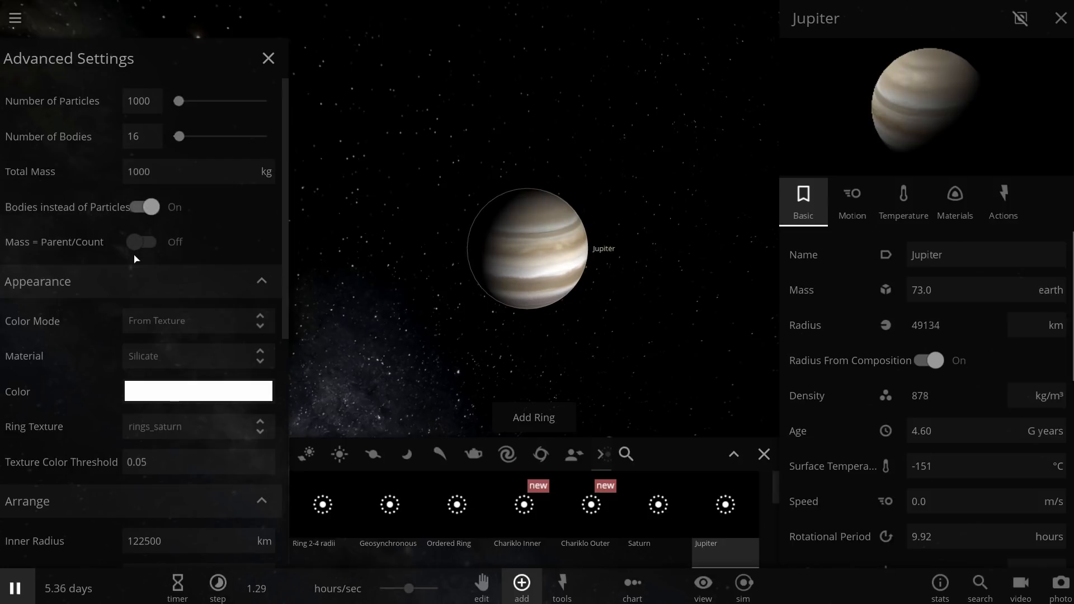
{"action": "left_click", "coordinate": [141, 241]}
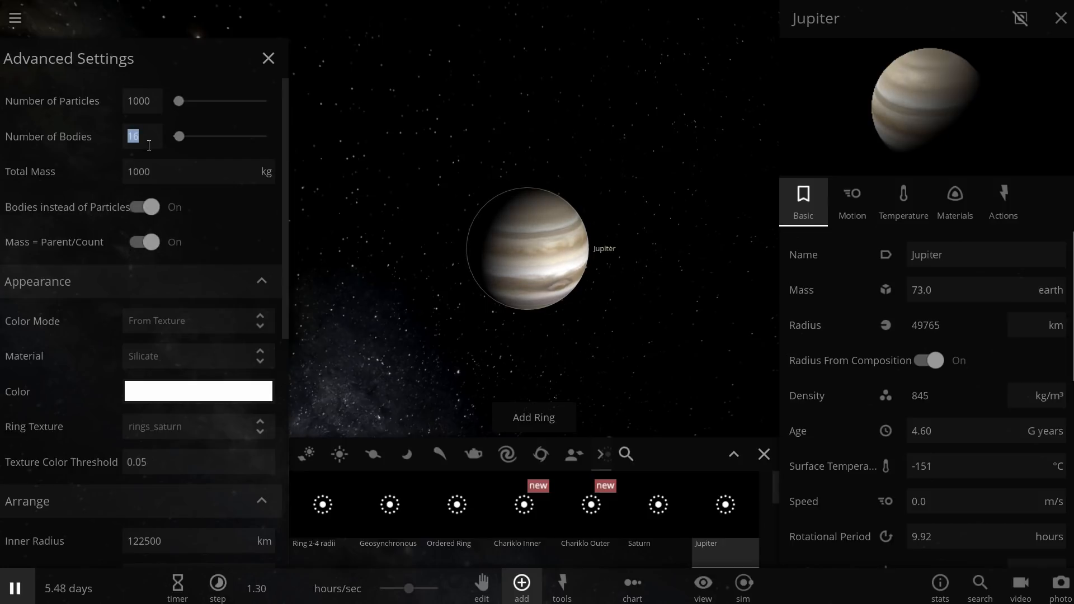
{"action": "type", "text": "73"}
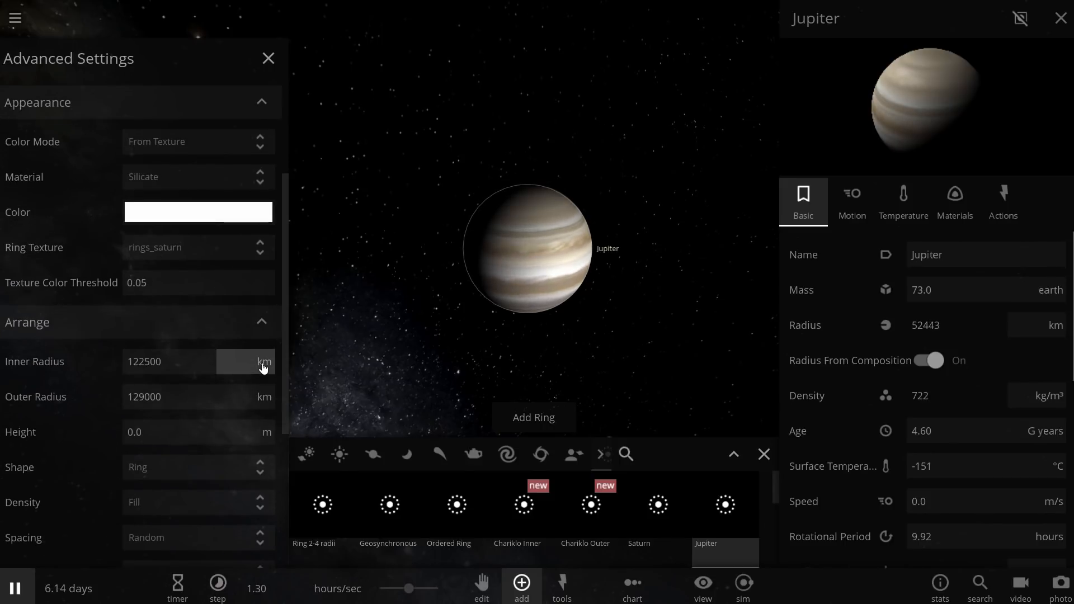
Set the ring's inner radius to 1 AU and its outer radius units to AU.
{"action": "left_click", "coordinate": [264, 362]}
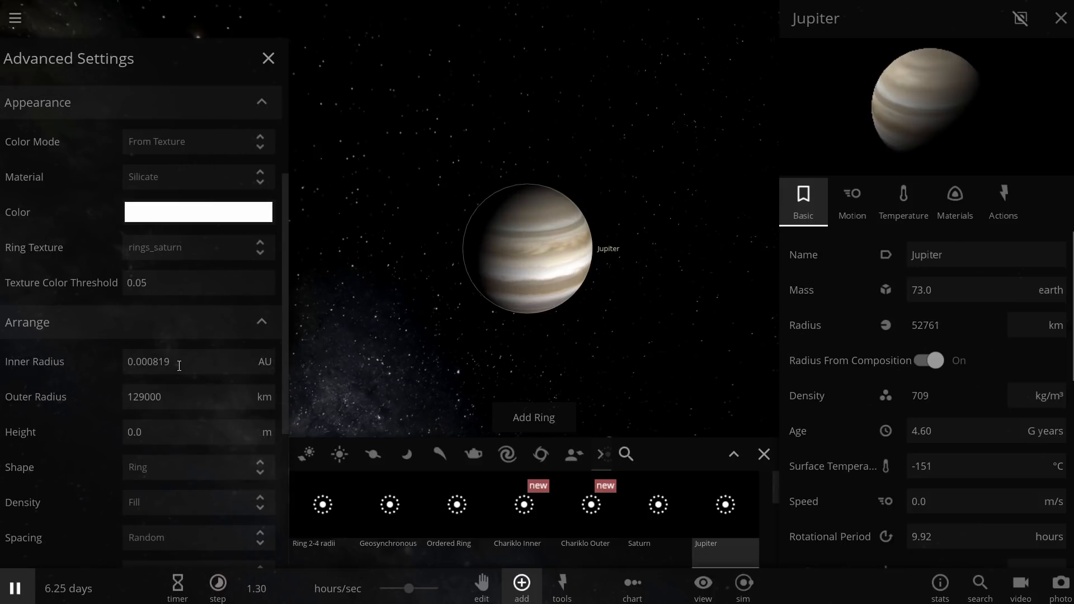
{"action": "left_click", "coordinate": [148, 362]}
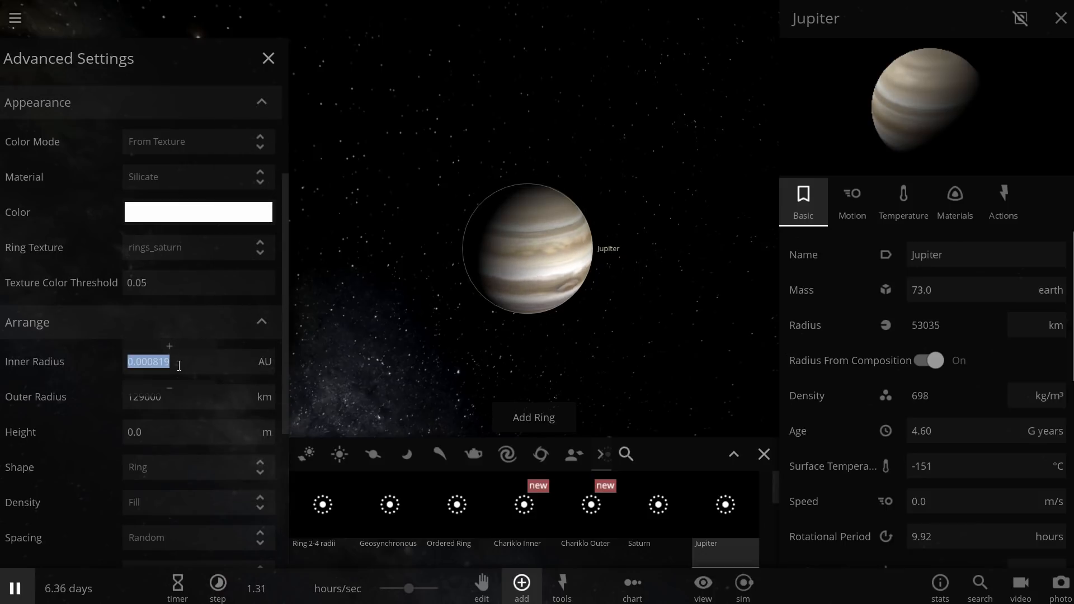
{"action": "type", "text": "1.00"}
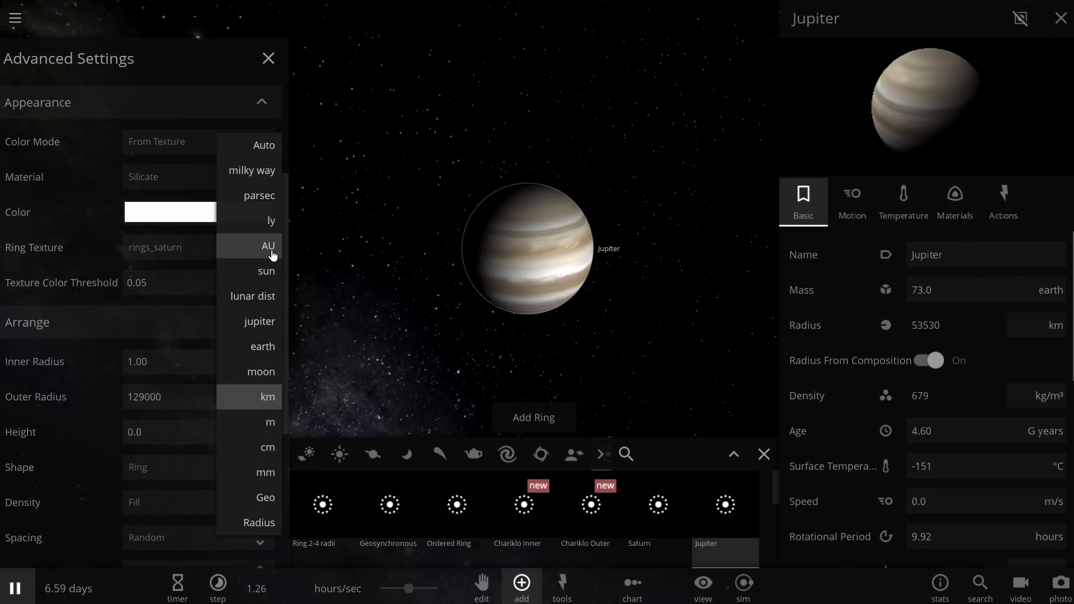
{"action": "left_click", "coordinate": [269, 245]}
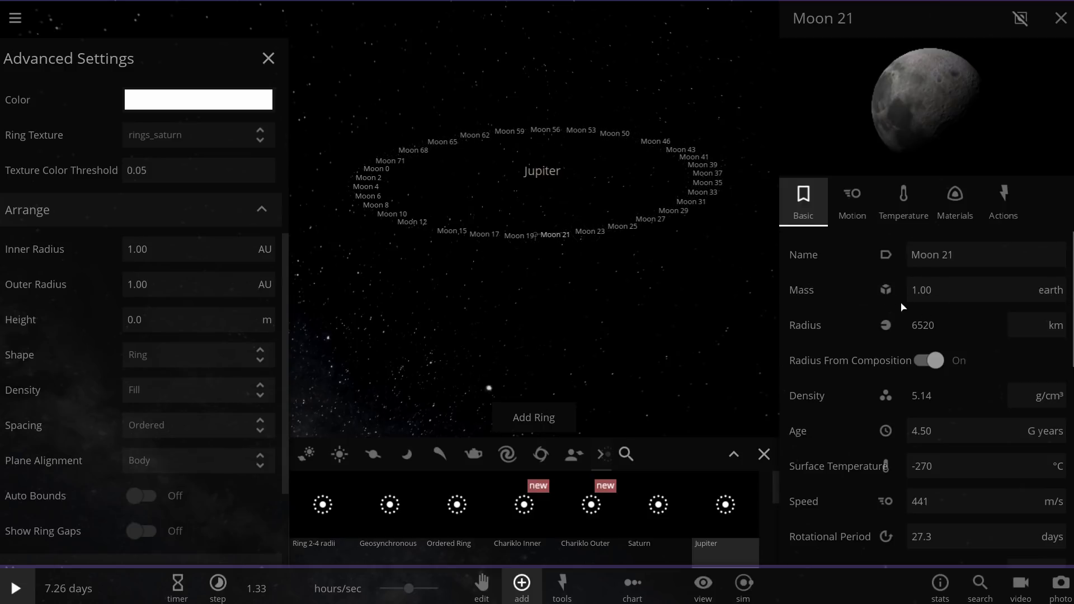
{"action": "mouse_move", "coordinate": [880, 313]}
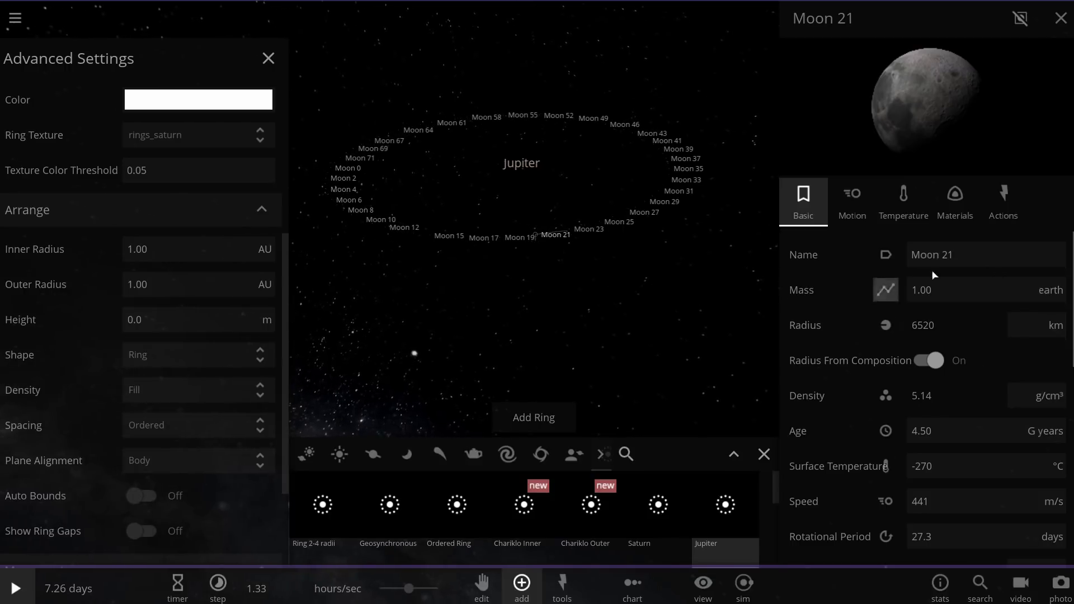
Give the central Jupiter 1 solar mass, rederive its radius as a star, and name it SUN.
{"action": "left_click", "coordinate": [494, 162]}
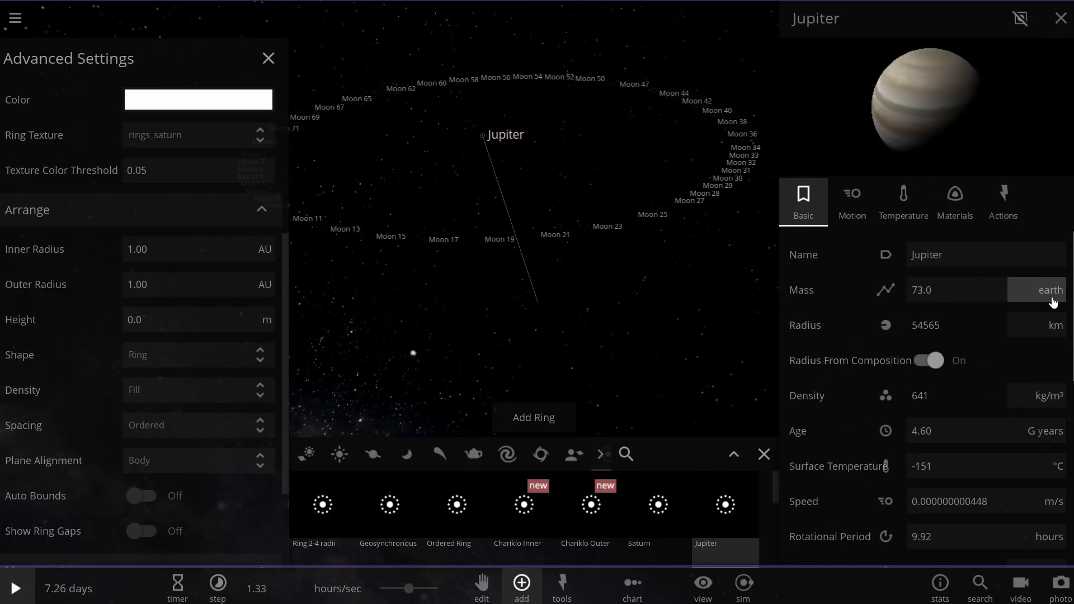
{"action": "left_click", "coordinate": [1050, 289]}
{"action": "type", "text": "1"}
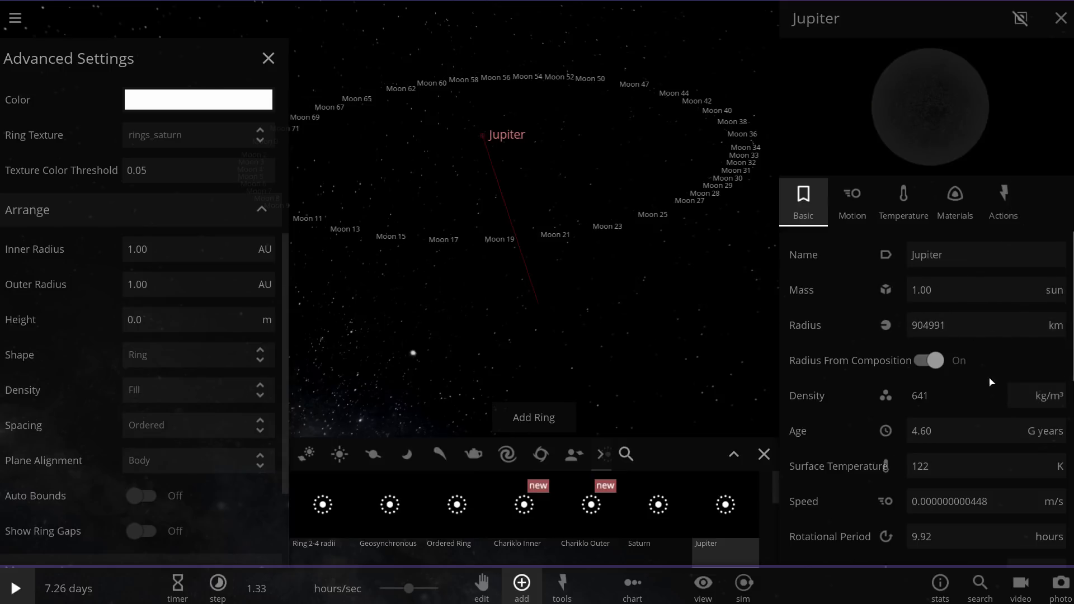
{"action": "left_click", "coordinate": [928, 360]}
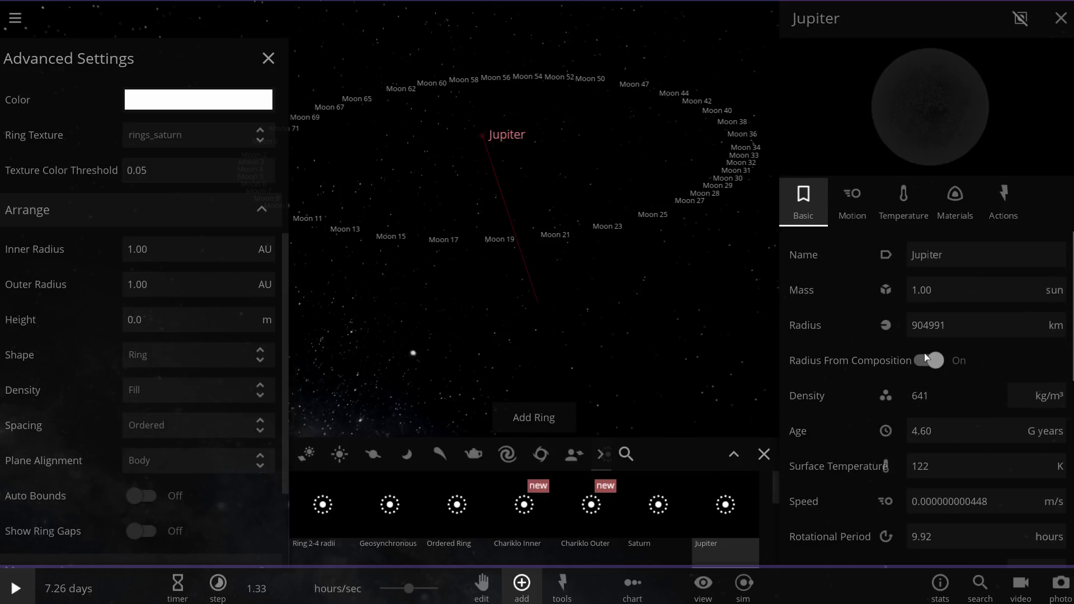
{"action": "left_click", "coordinate": [929, 361]}
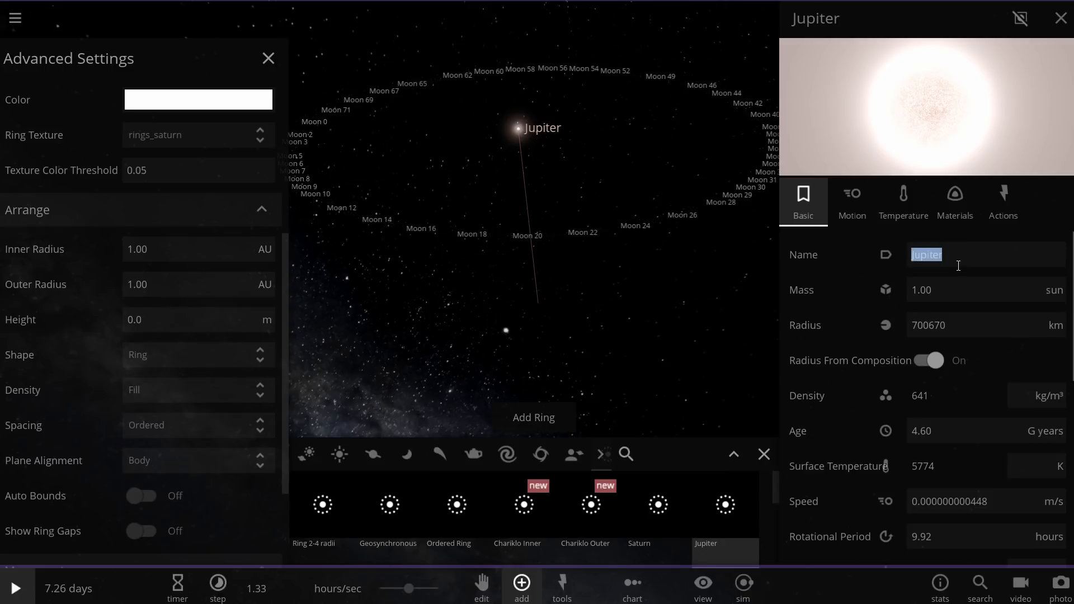
{"action": "type", "text": "SUN"}
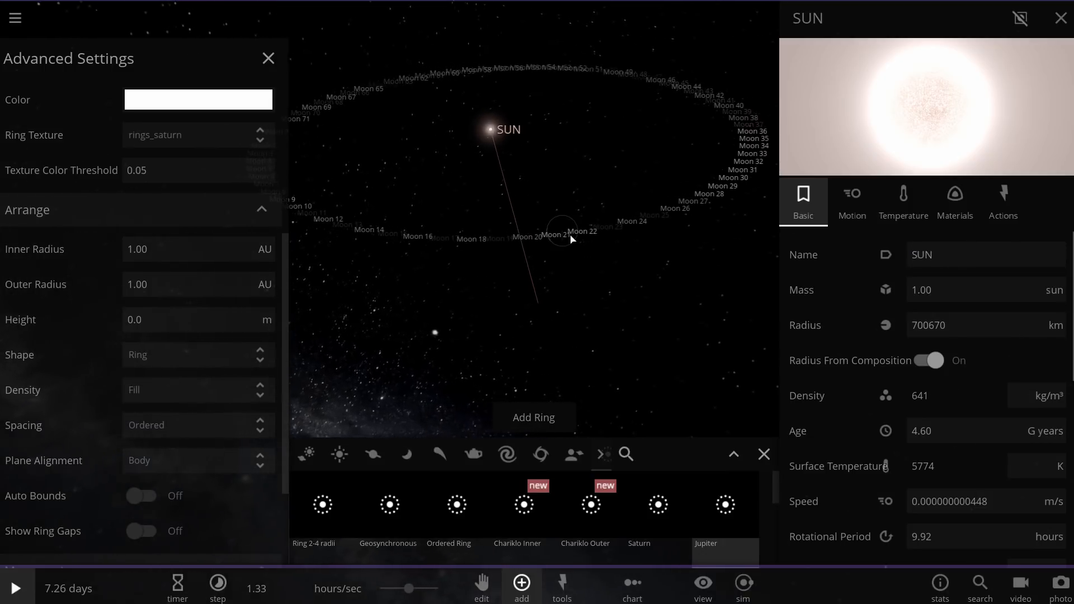
Select a ring moon and apply Auto Orbit so every body orbits SUN.
{"action": "left_click", "coordinate": [269, 58]}
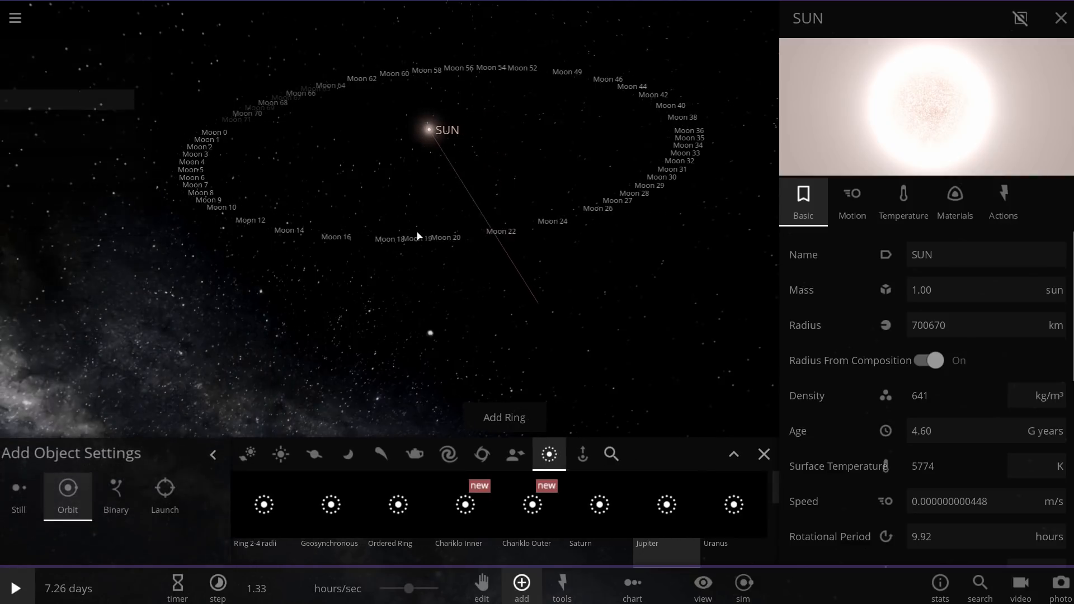
{"action": "left_click", "coordinate": [420, 237]}
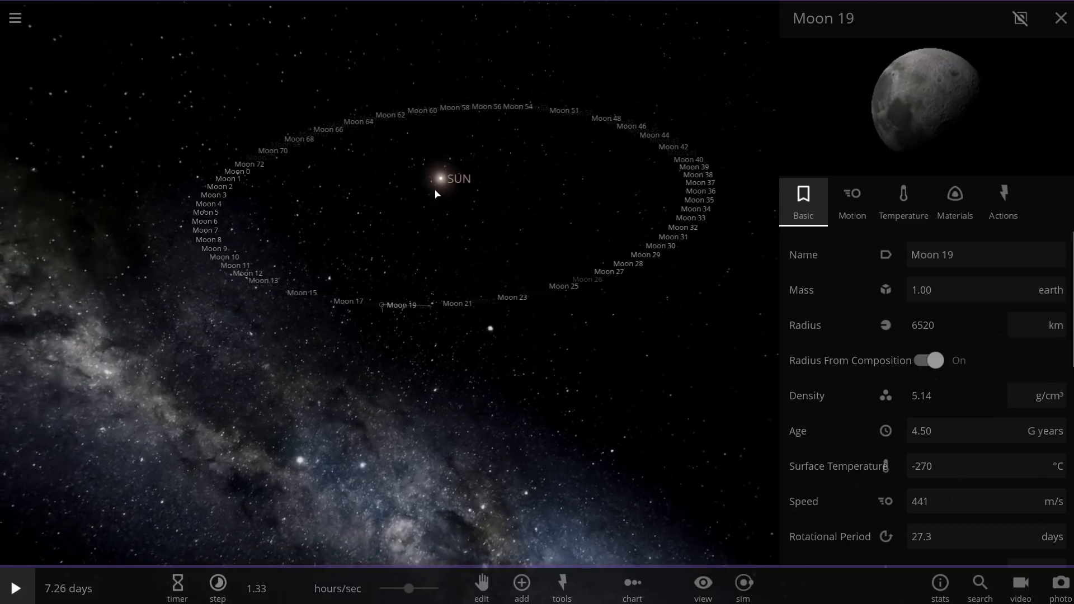
{"action": "left_click", "coordinate": [562, 582]}
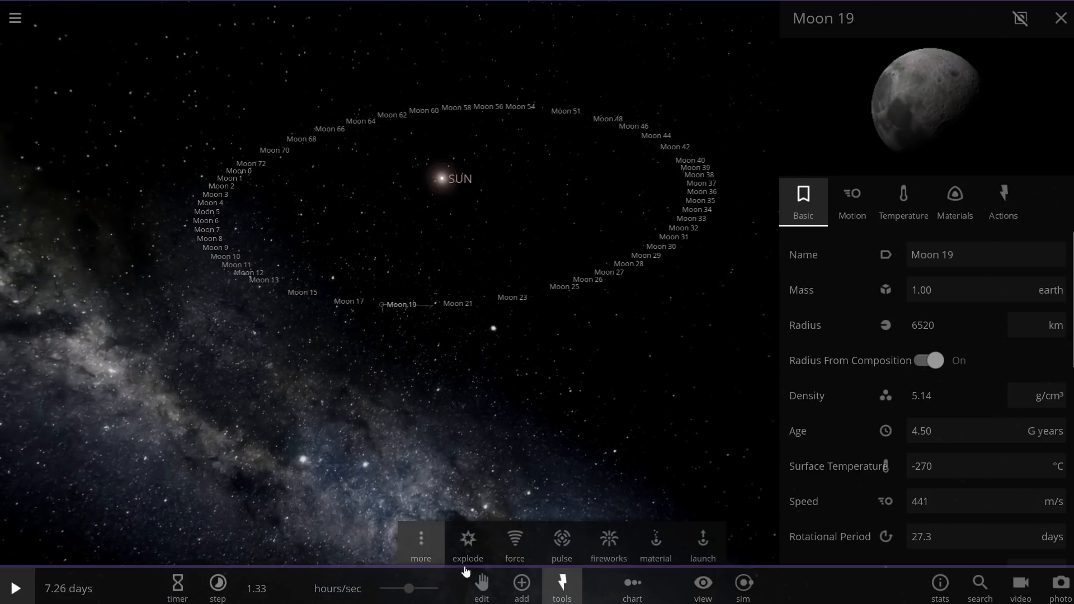
{"action": "mouse_move", "coordinate": [428, 550]}
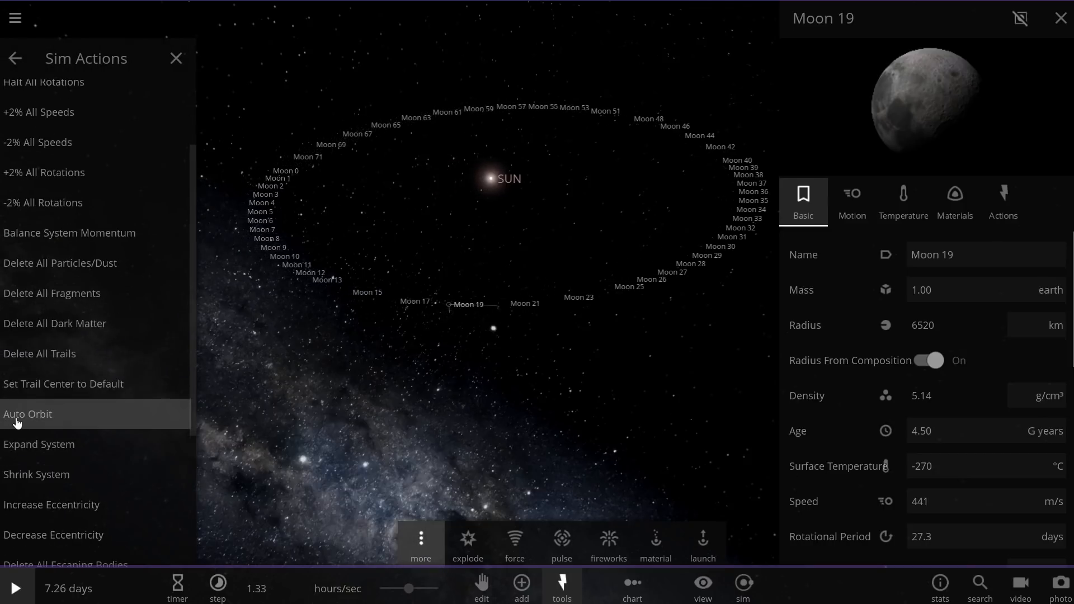
{"action": "left_click", "coordinate": [27, 414]}
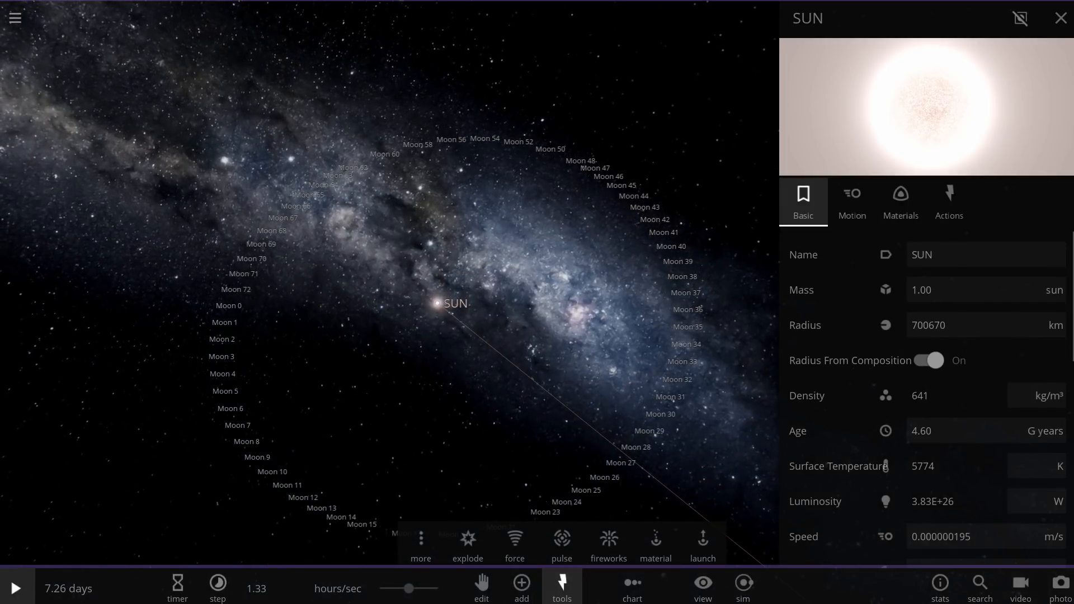
Close the panels, check the time-step settings and start the simulation running.
{"action": "left_click", "coordinate": [1060, 18]}
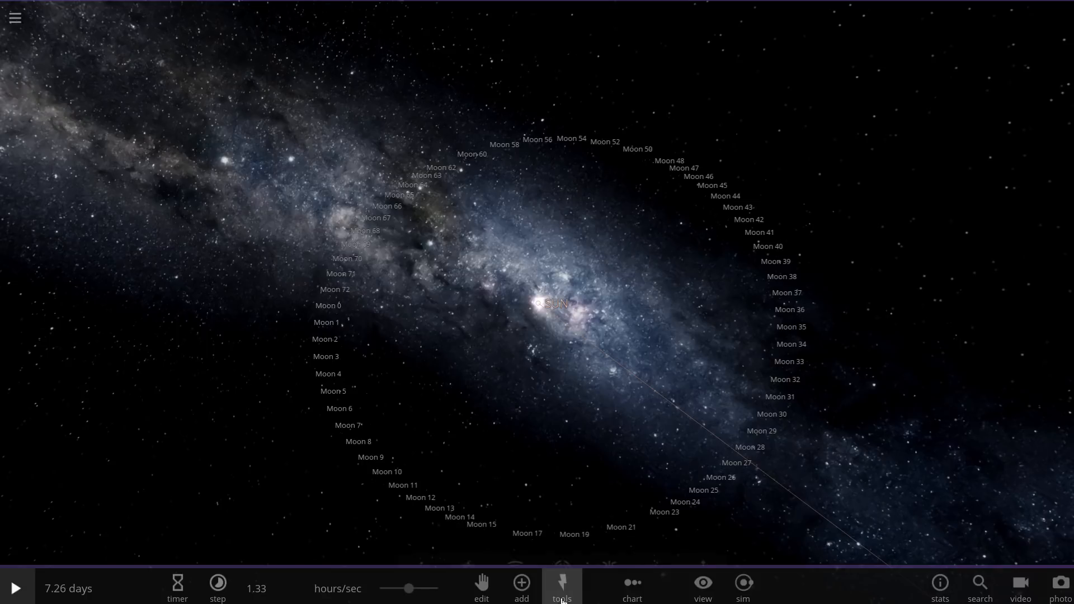
{"action": "left_click", "coordinate": [16, 587]}
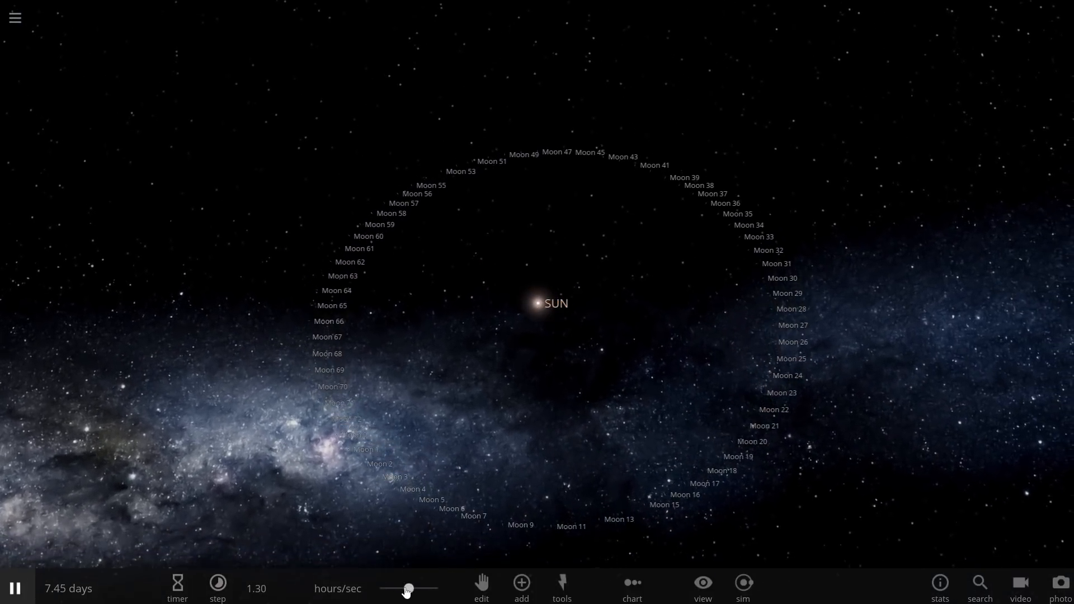
{"action": "left_click", "coordinate": [217, 588]}
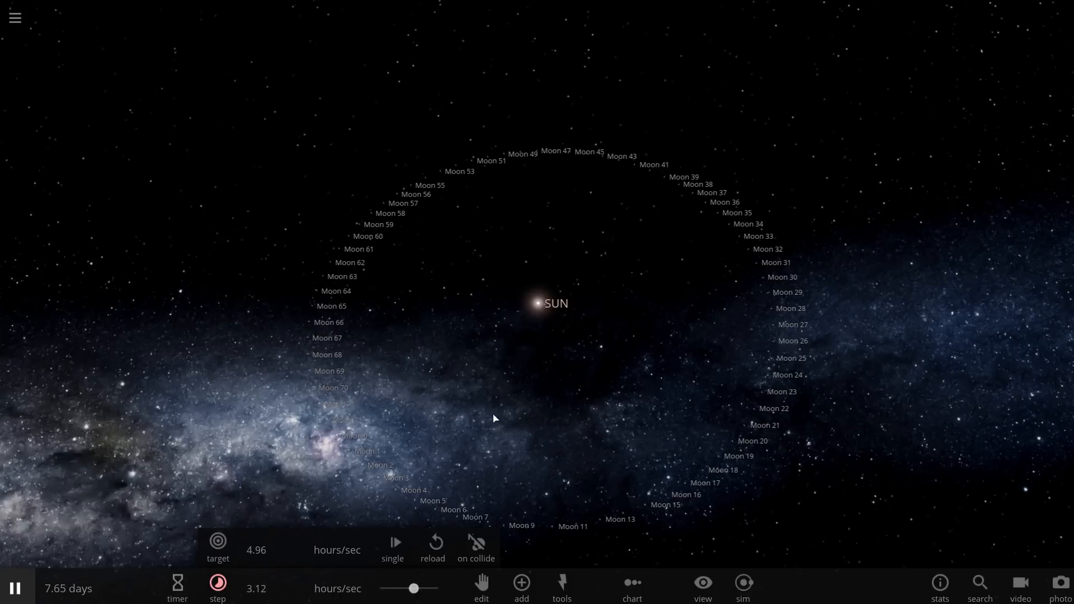
{"action": "left_click", "coordinate": [534, 303]}
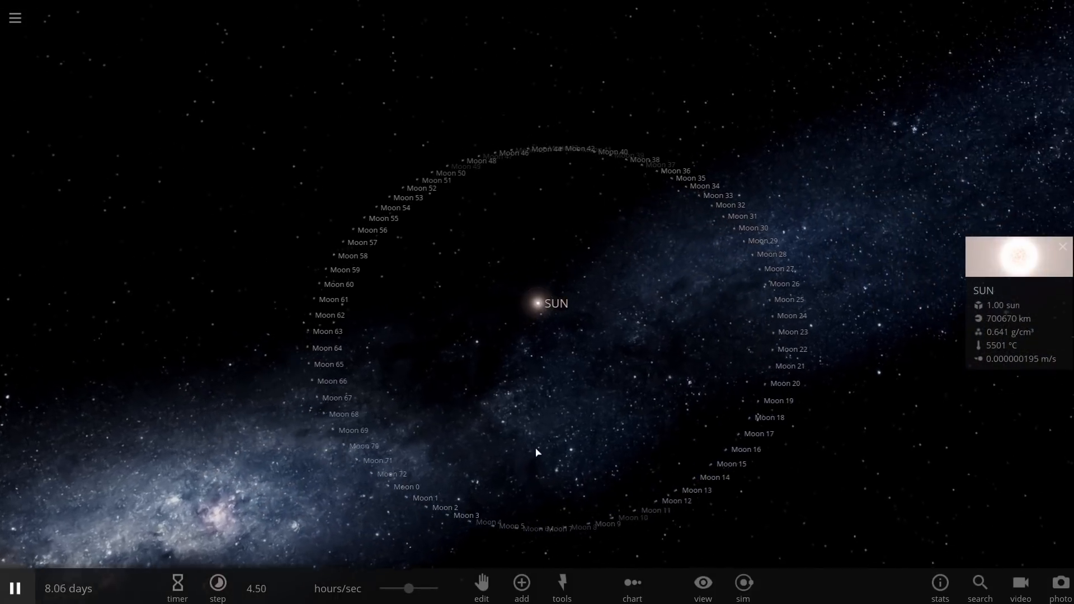
{"action": "left_click_drag", "start_coordinate": [407, 589], "coordinate": [413, 588]}
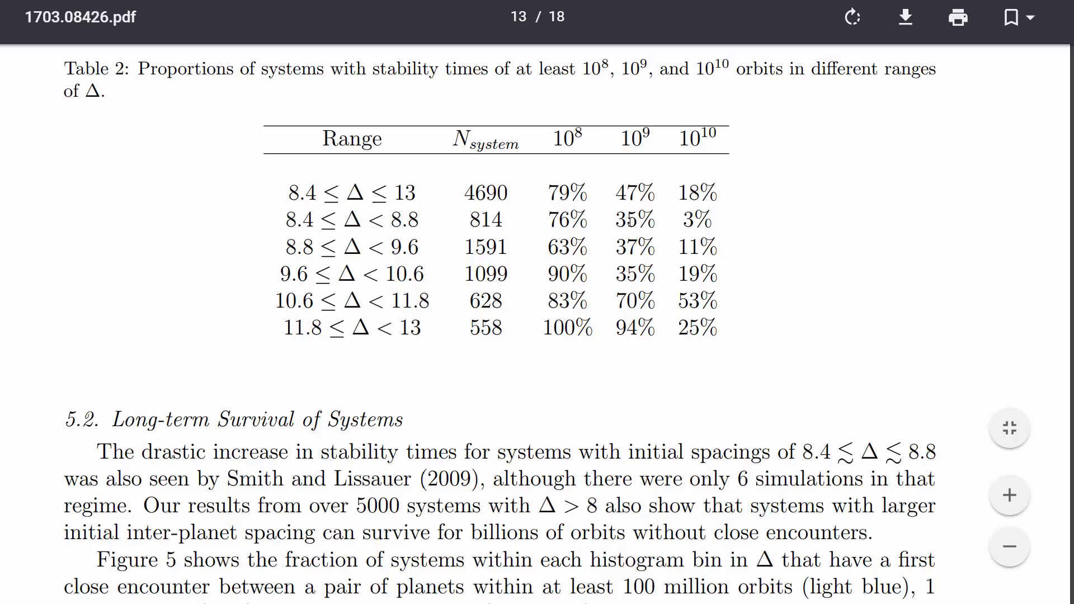
{"action": "mouse_move", "coordinate": [646, 176]}
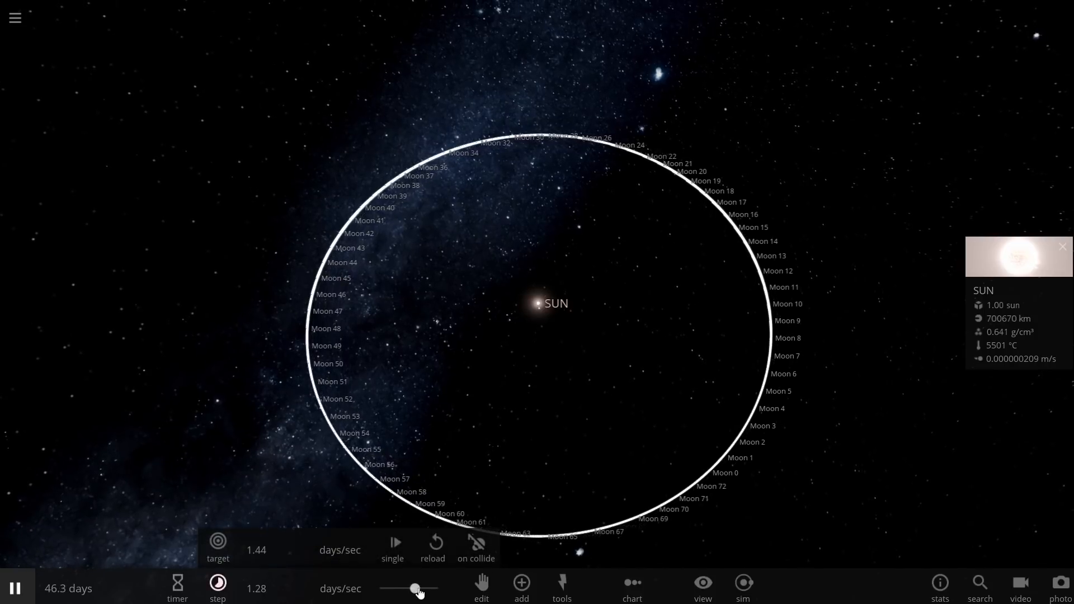
Raise the rate to about 13 days/sec, run to ~305 days, then focus on Moon 27.
{"action": "left_click_drag", "start_coordinate": [418, 589], "coordinate": [408, 589]}
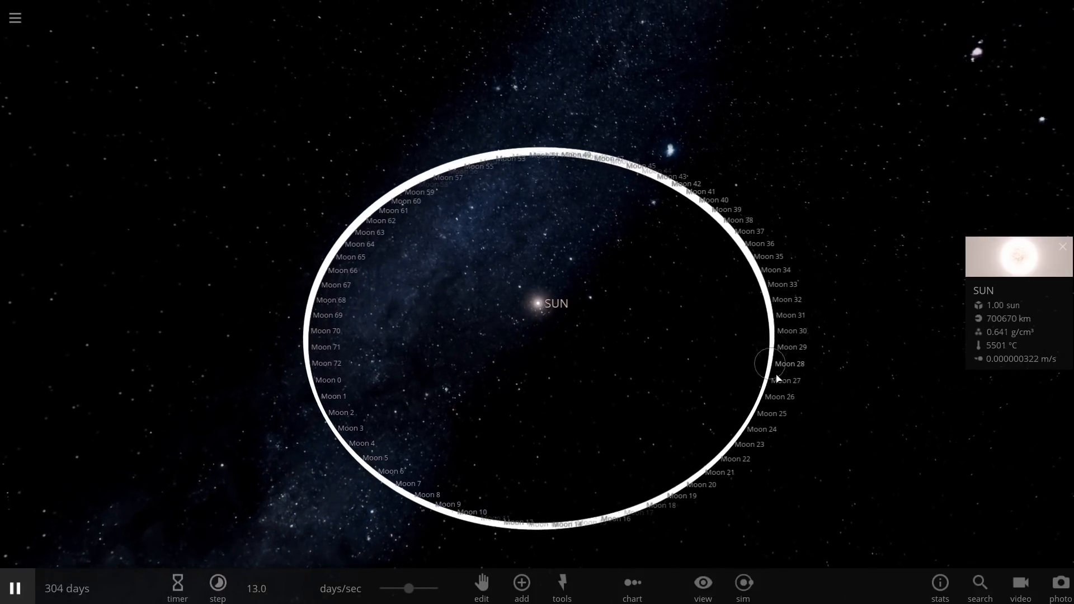
{"action": "left_click", "coordinate": [763, 362]}
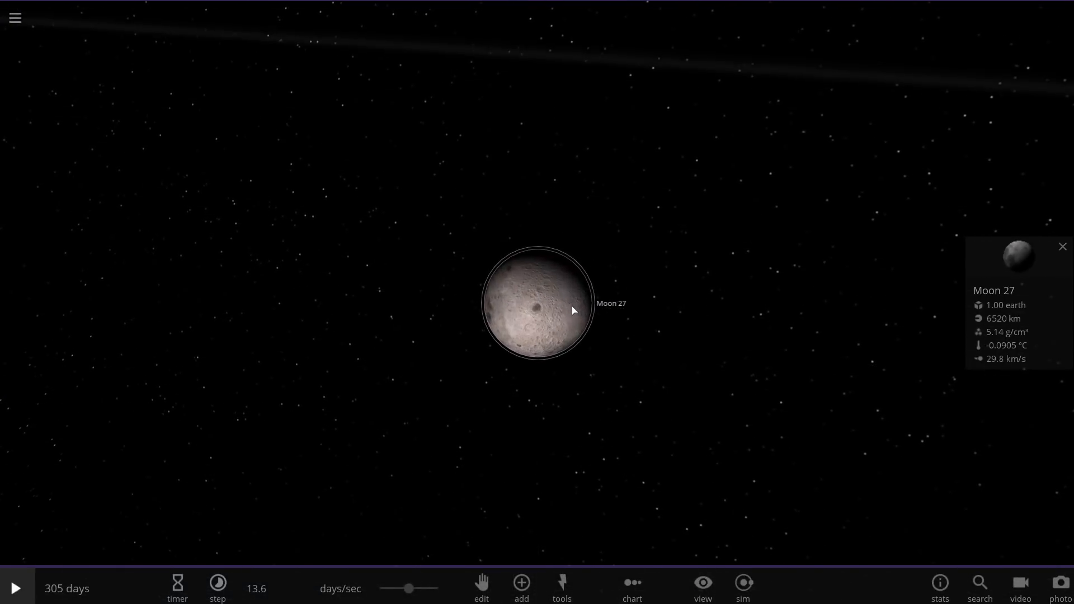
Show Moon 27's surface pressure in atmospheres and view its material composition.
{"action": "left_click", "coordinate": [16, 588]}
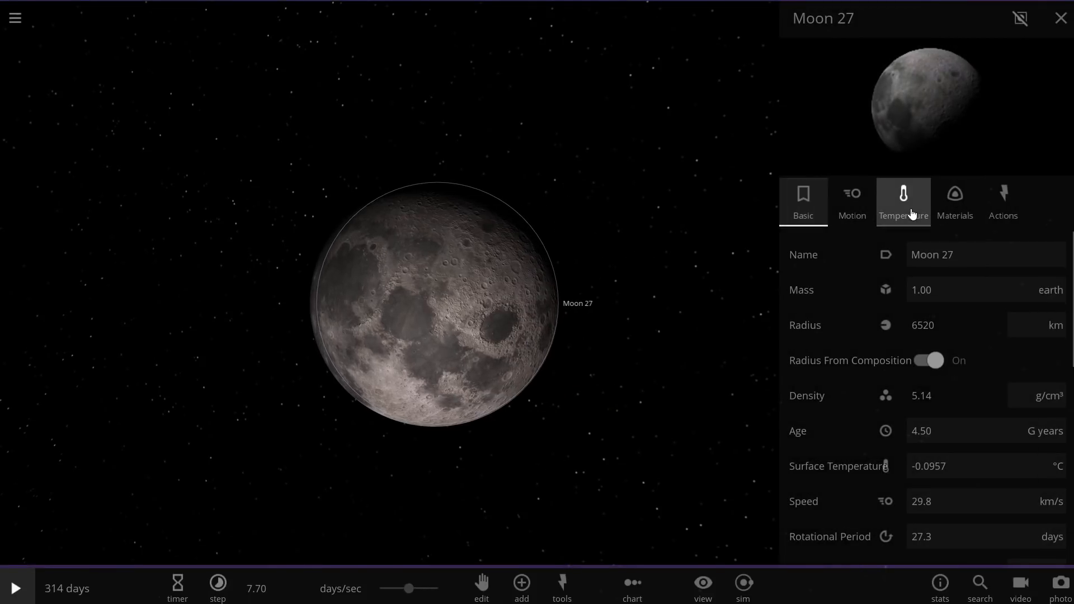
{"action": "left_click", "coordinate": [904, 201]}
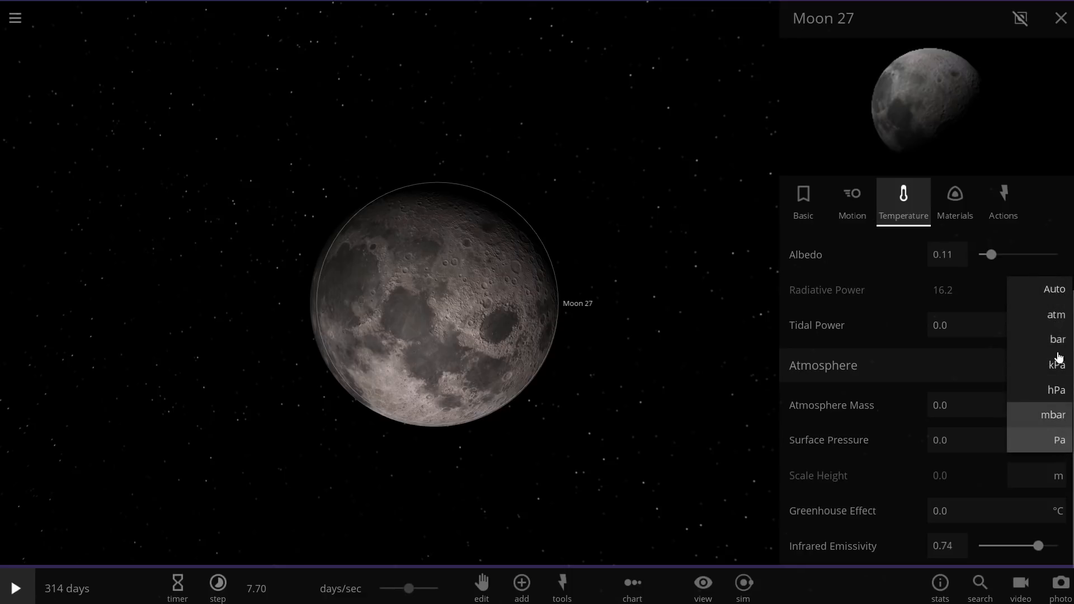
{"action": "left_click", "coordinate": [1056, 314]}
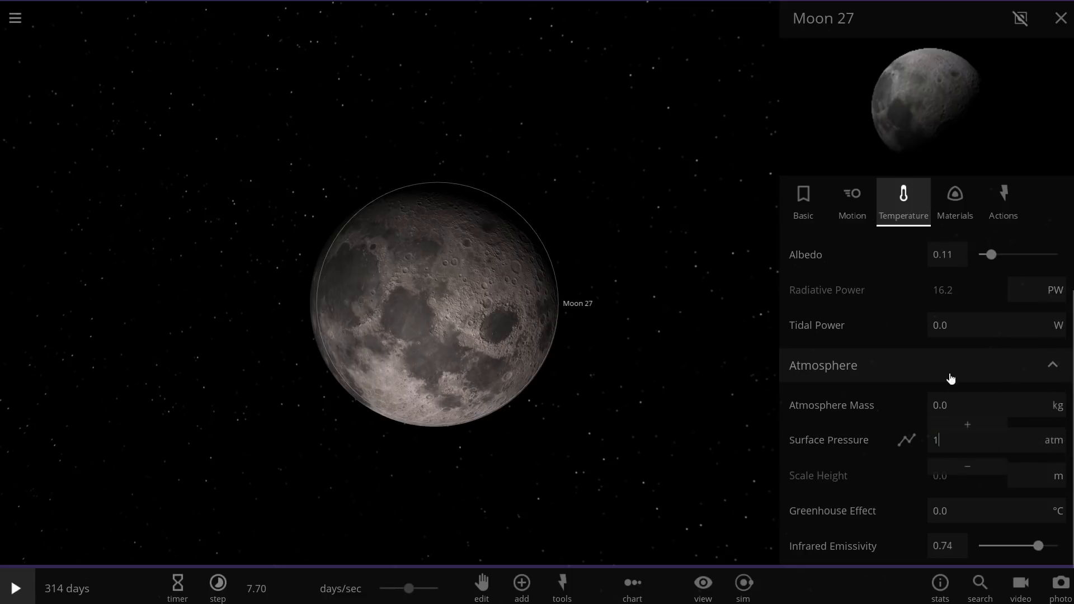
{"action": "left_click", "coordinate": [955, 201]}
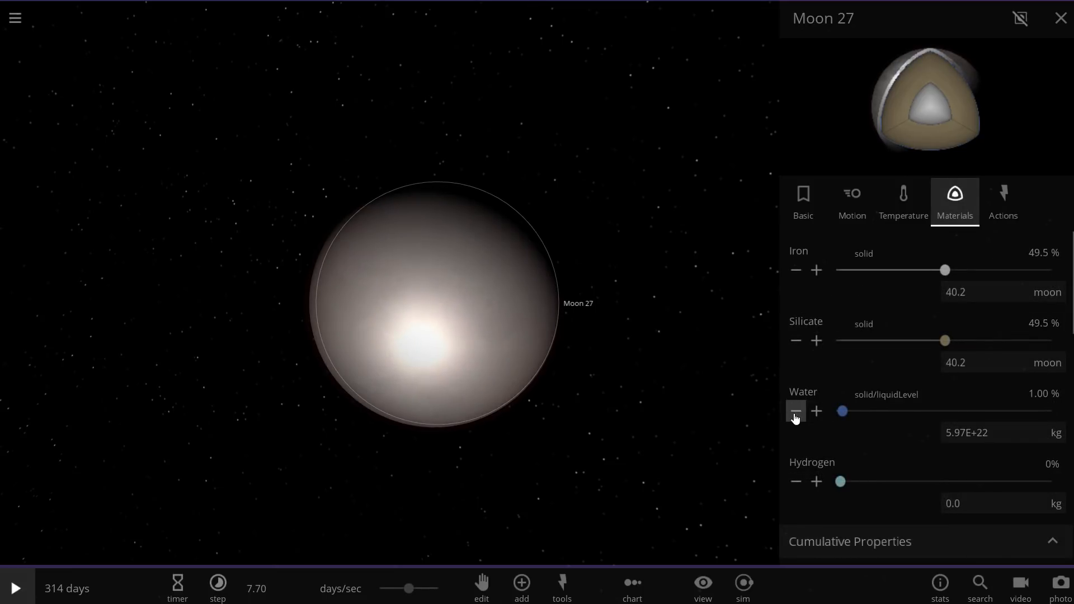
Reduce Moon 27's water content step by step down to about 0.008%.
{"action": "left_click", "coordinate": [797, 412]}
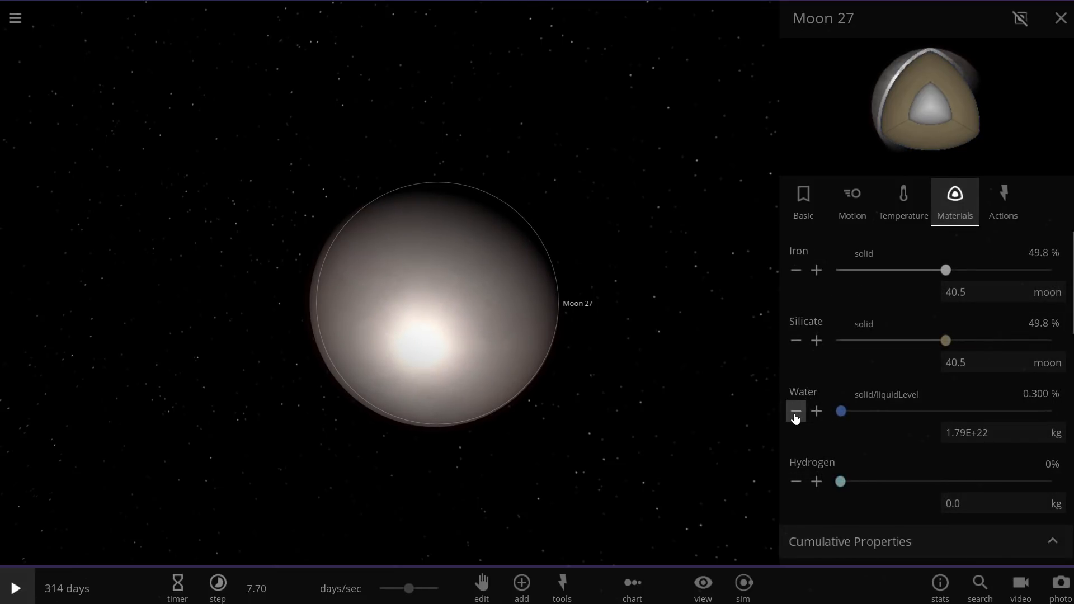
{"action": "left_click", "coordinate": [796, 412]}
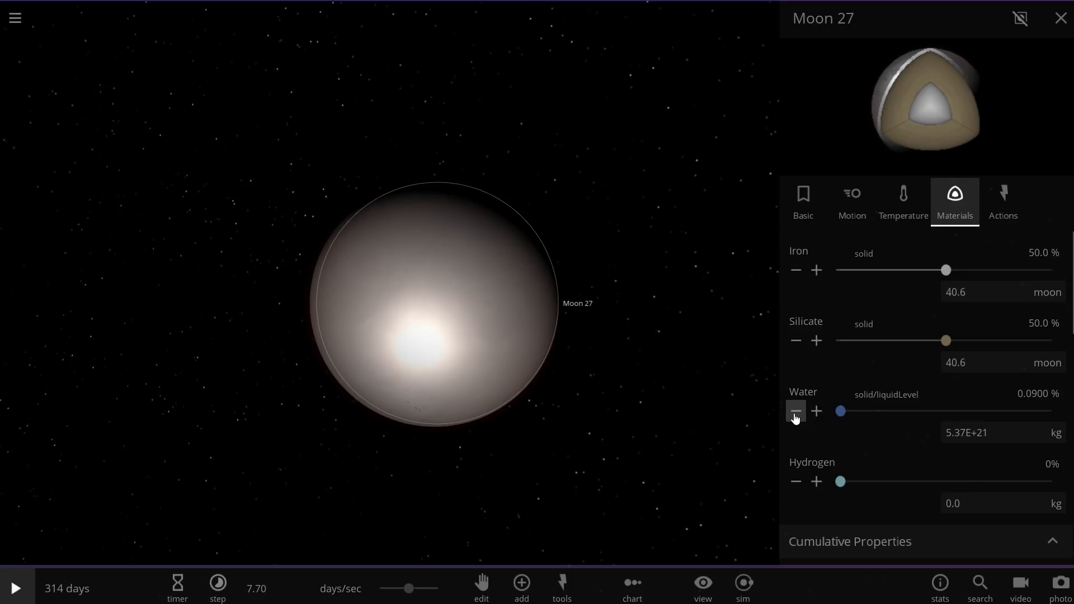
{"action": "left_click", "coordinate": [796, 412]}
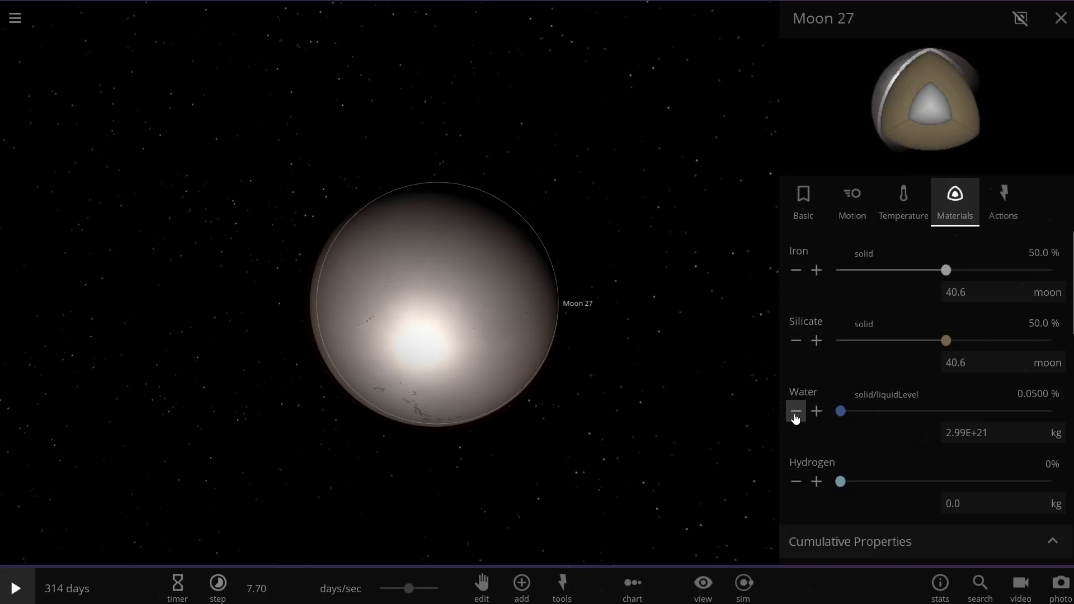
{"action": "left_click", "coordinate": [796, 410]}
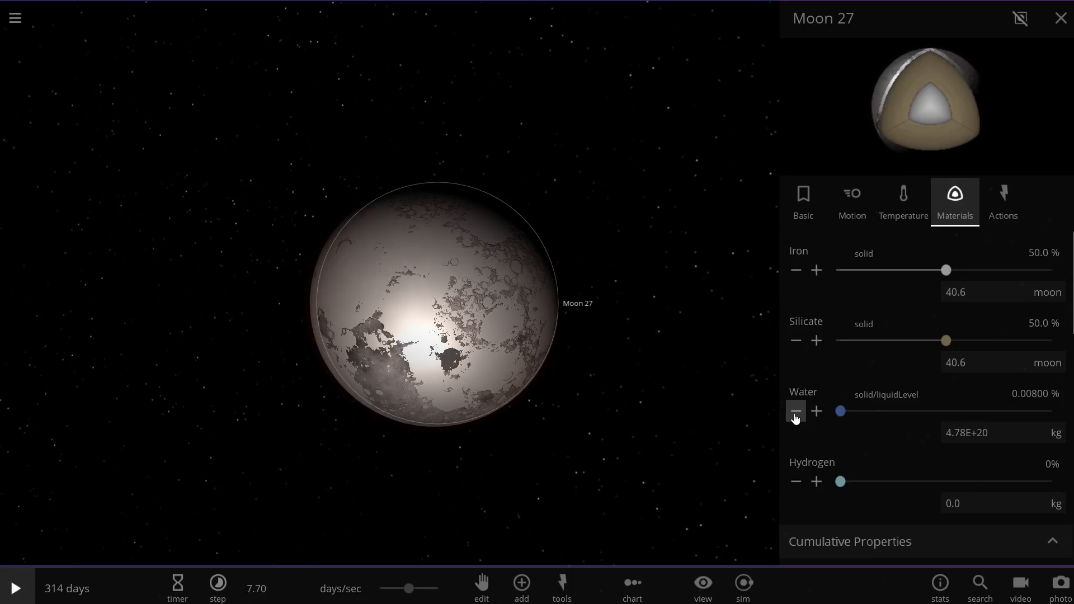
{"action": "left_click", "coordinate": [903, 201]}
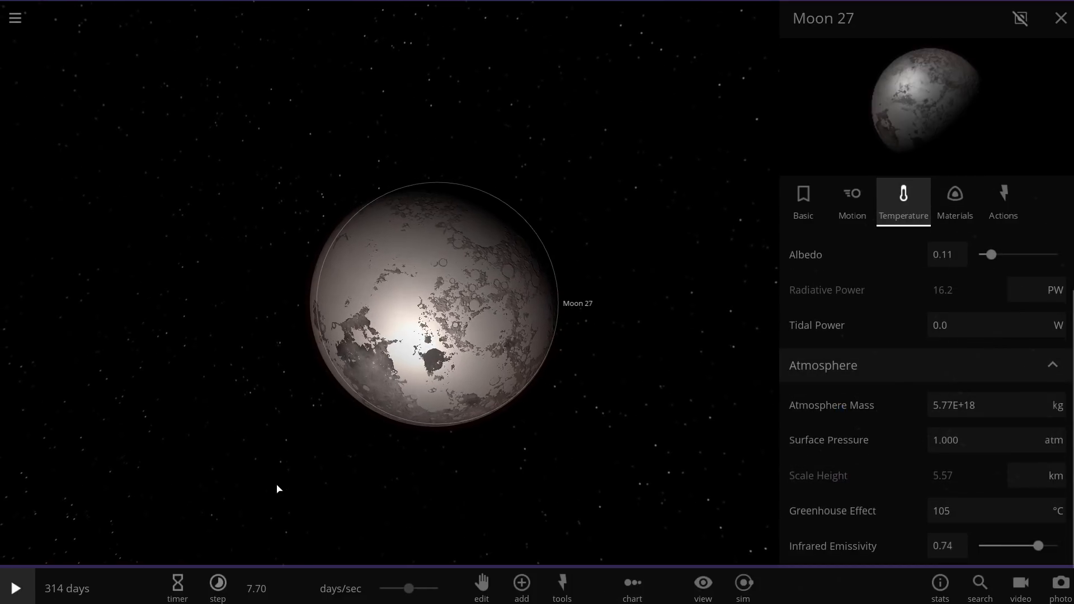
Run, pause and resume the simulation past one year while watching Moon 27.
{"action": "left_click", "coordinate": [16, 588]}
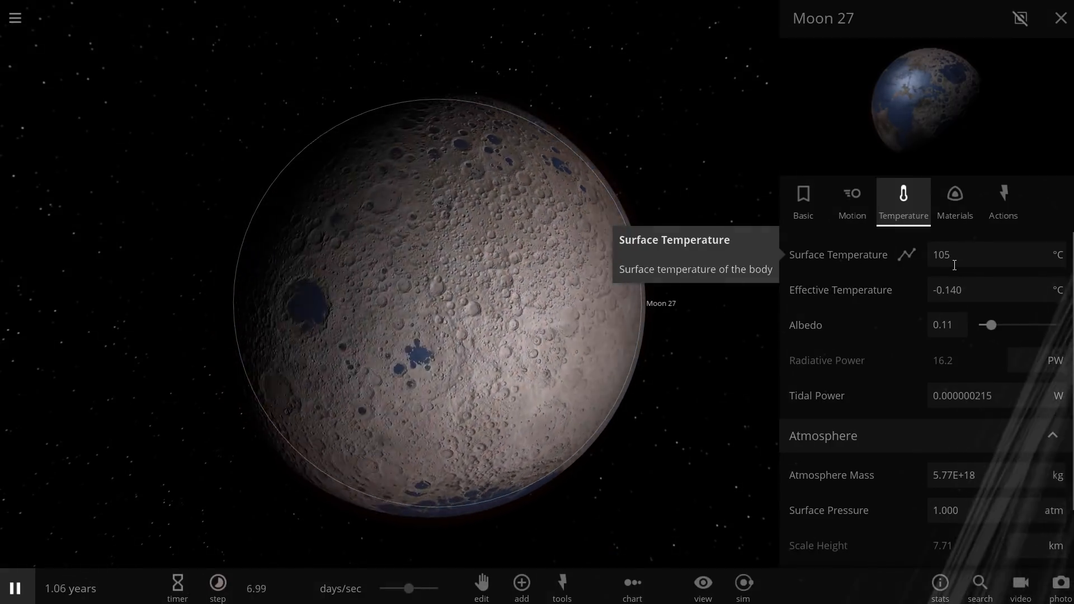
{"action": "left_click", "coordinate": [15, 587]}
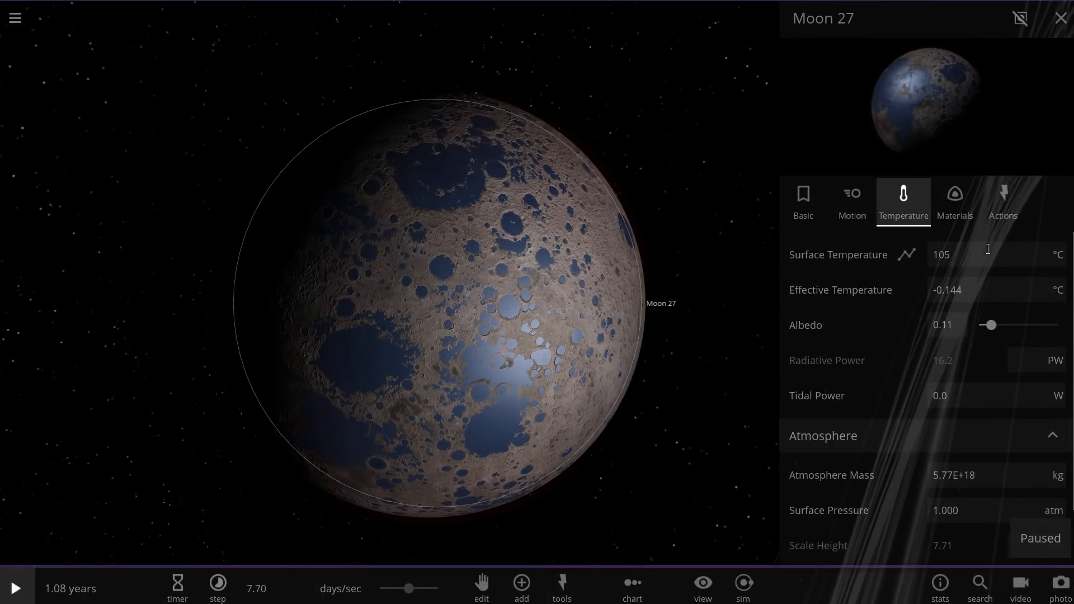
{"action": "left_click", "coordinate": [803, 202]}
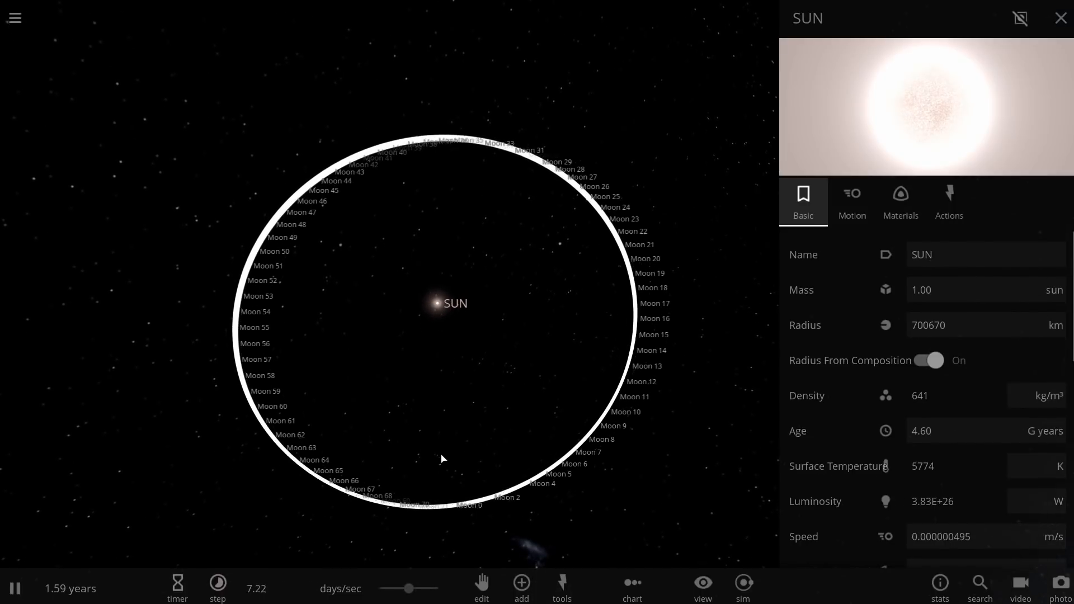
Close SUN's properties and let the ring orbit past five years, viewed at an angle.
{"action": "left_click", "coordinate": [1061, 18]}
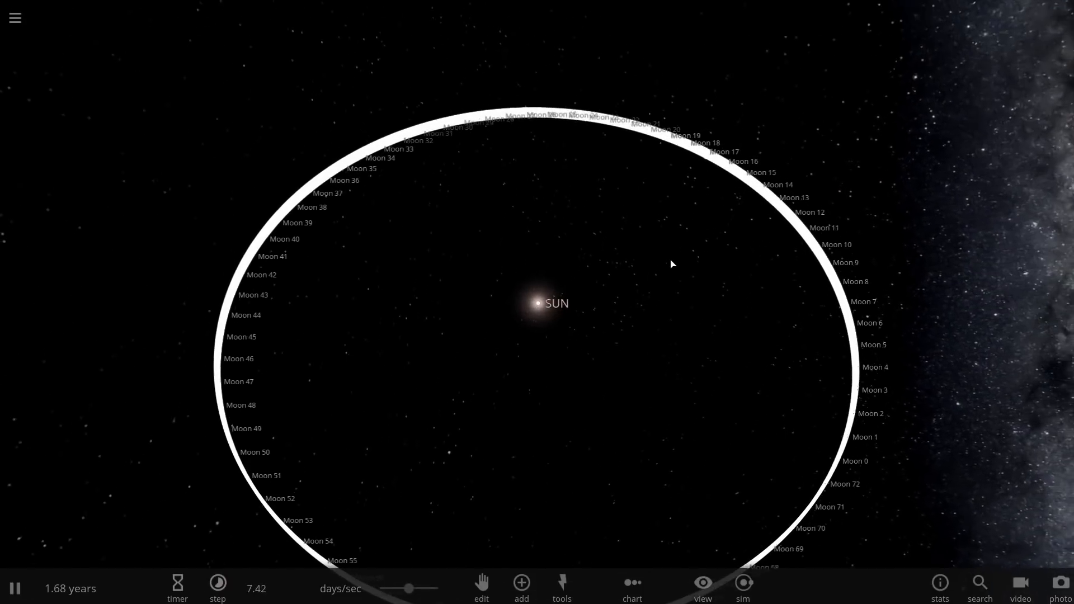
{"action": "left_click", "coordinate": [218, 599]}
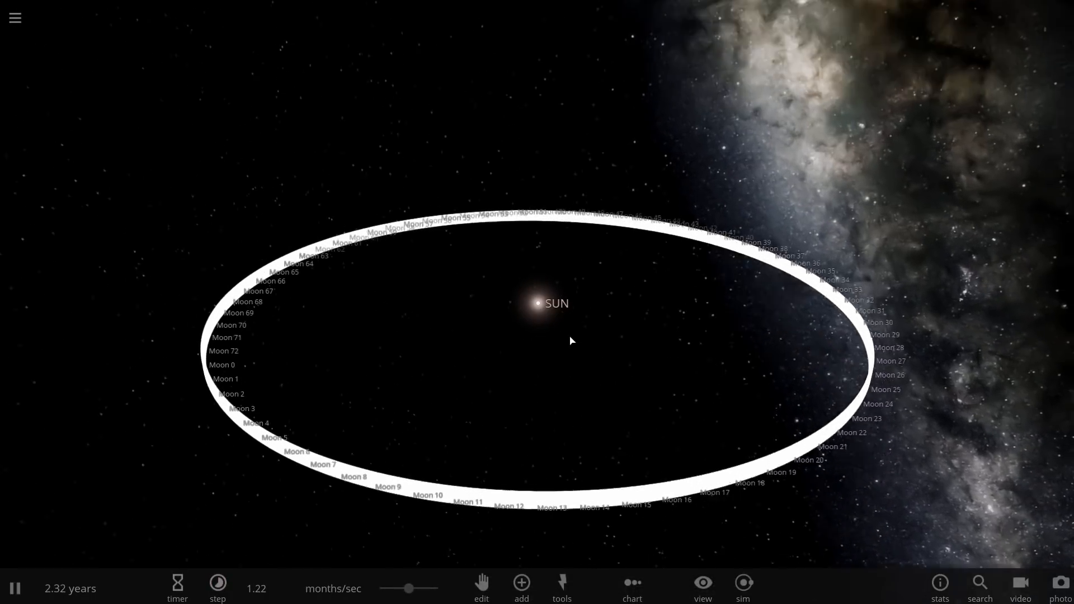
{"action": "left_click_drag", "start_coordinate": [571, 340], "coordinate": [516, 324]}
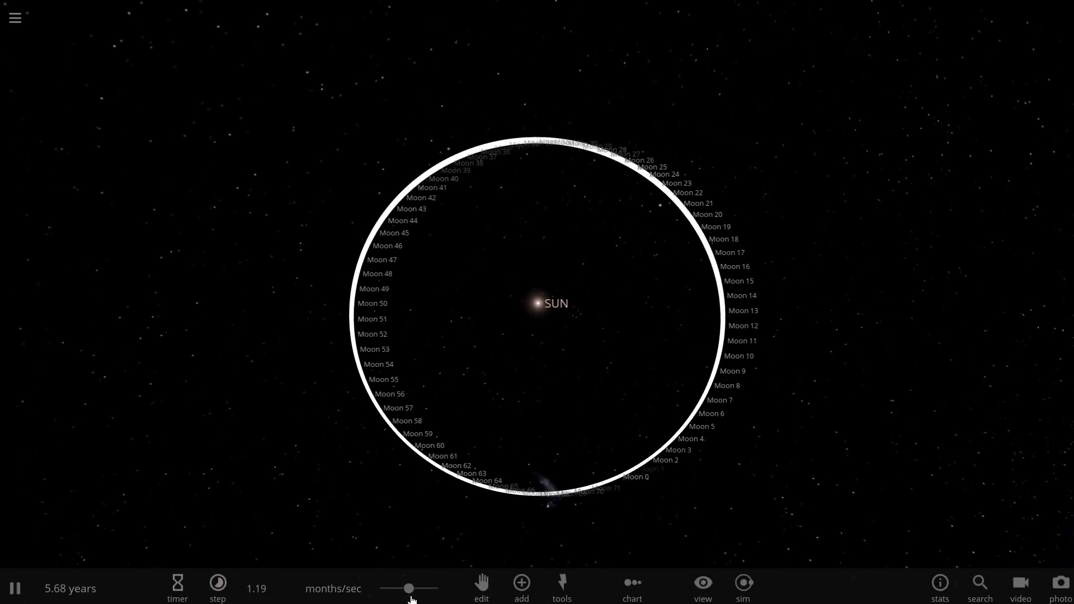
Hide the moon name labels and tilt the view across the ring plane.
{"action": "left_click", "coordinate": [217, 599]}
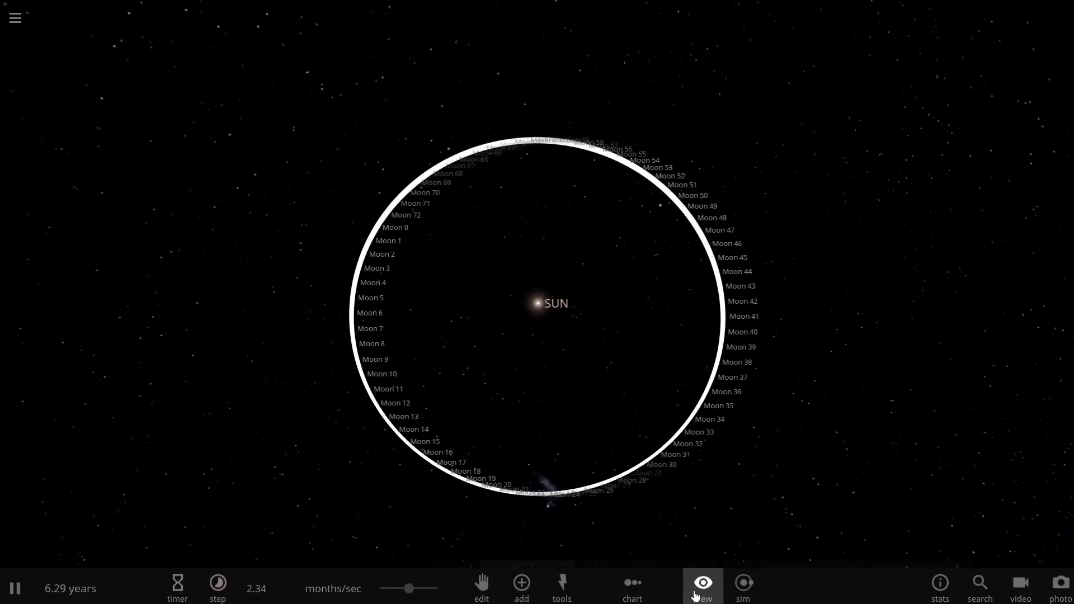
{"action": "left_click", "coordinate": [702, 584]}
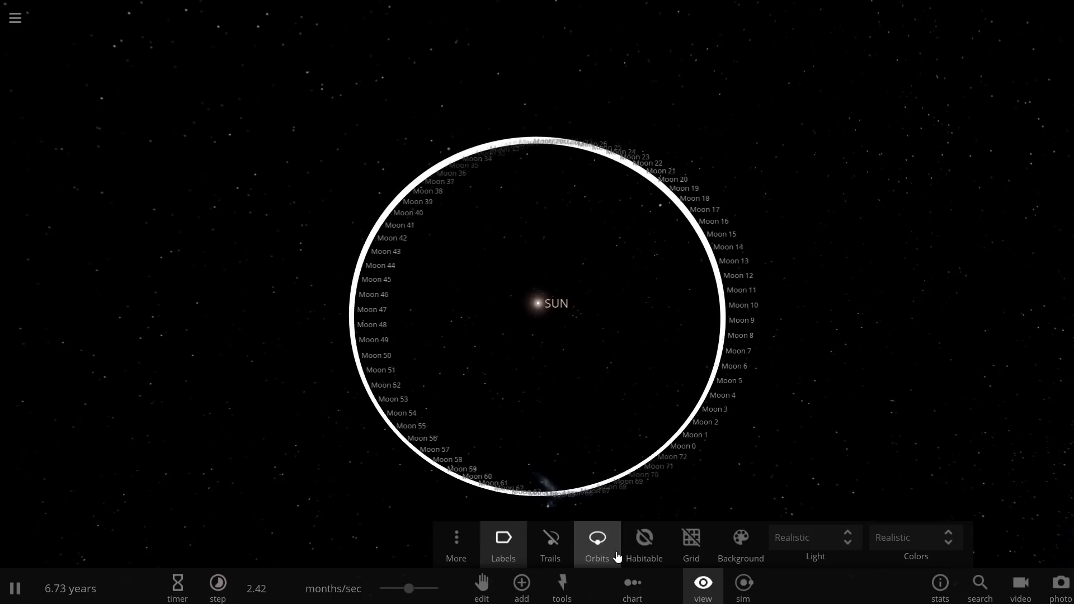
{"action": "left_click", "coordinate": [503, 537]}
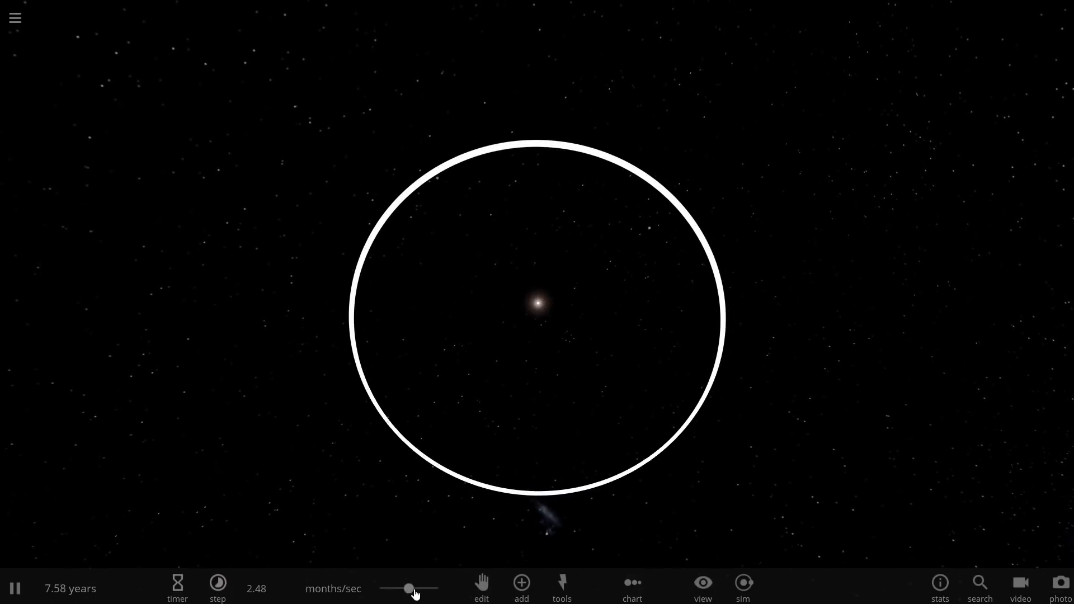
{"action": "left_click", "coordinate": [218, 587]}
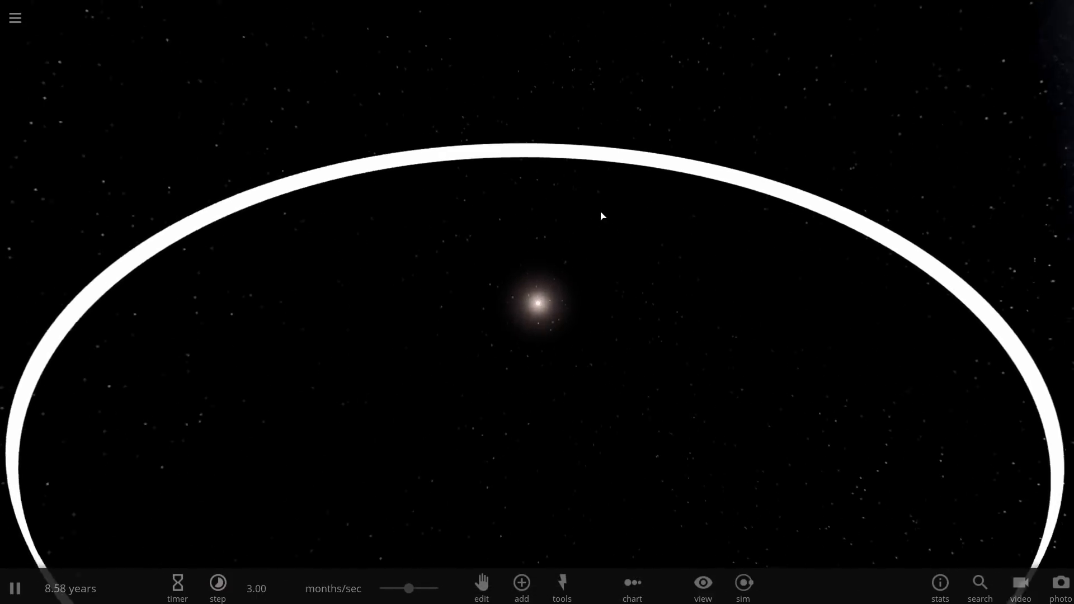
{"action": "left_click_drag", "start_coordinate": [602, 216], "coordinate": [380, 535]}
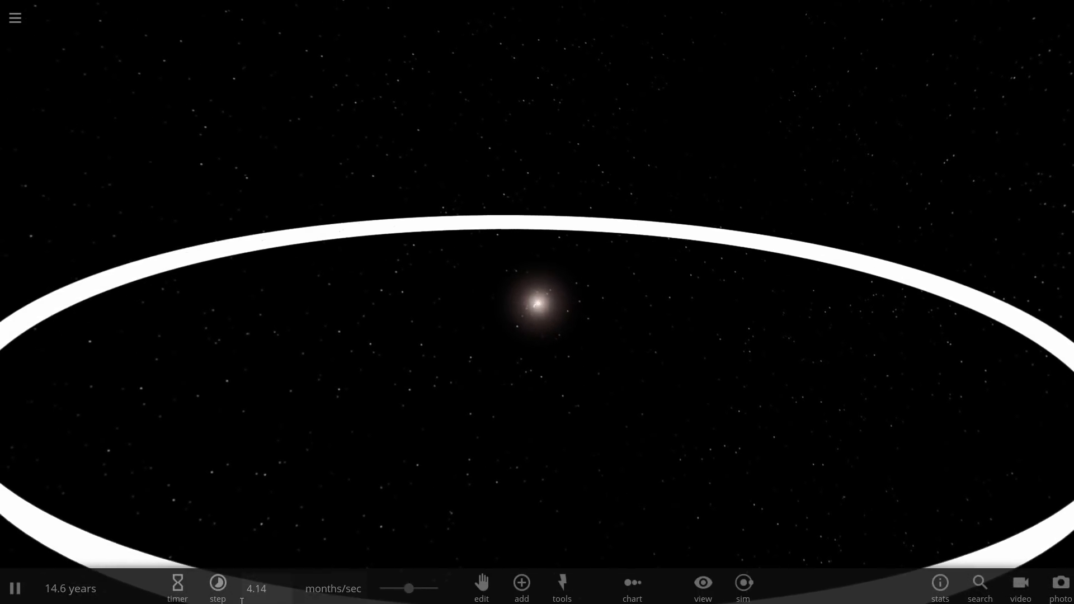
Raise the simulation speed to about nine months per second.
{"action": "left_click", "coordinate": [217, 589]}
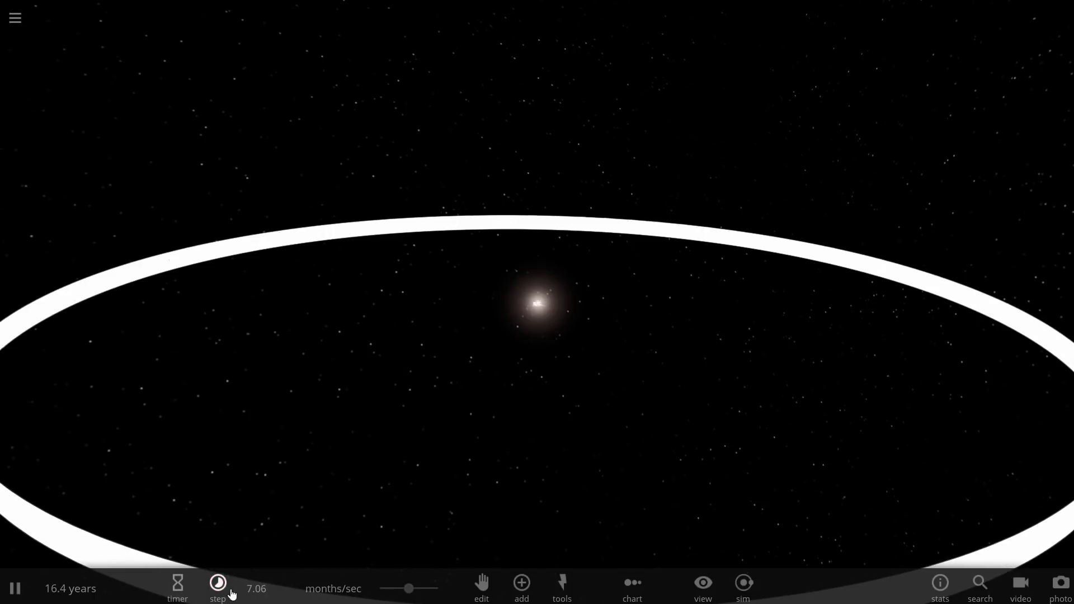
{"action": "left_click", "coordinate": [217, 588]}
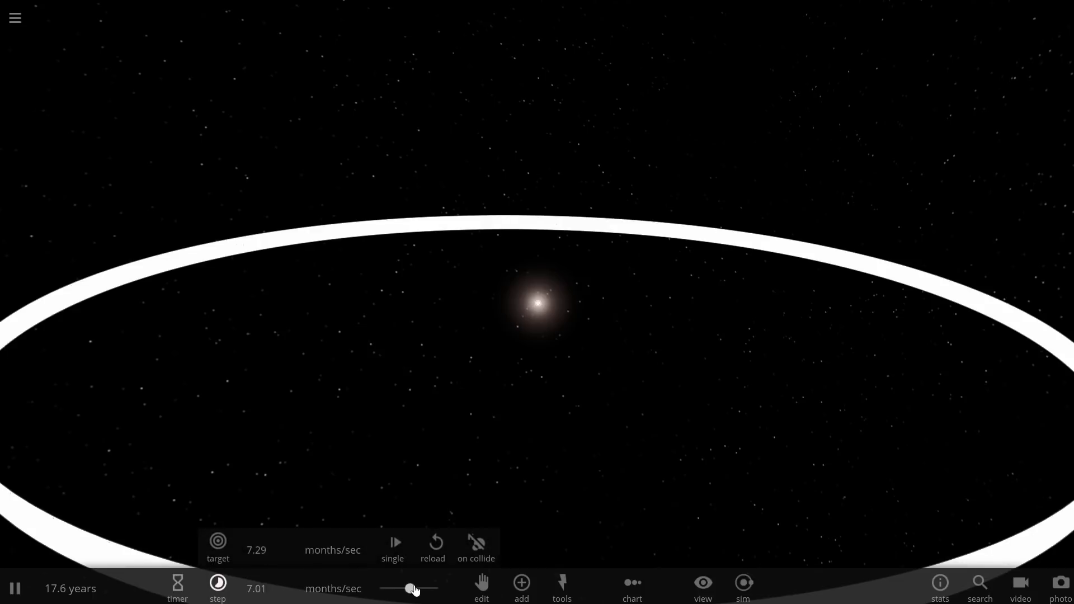
{"action": "left_click_drag", "start_coordinate": [411, 588], "coordinate": [426, 588]}
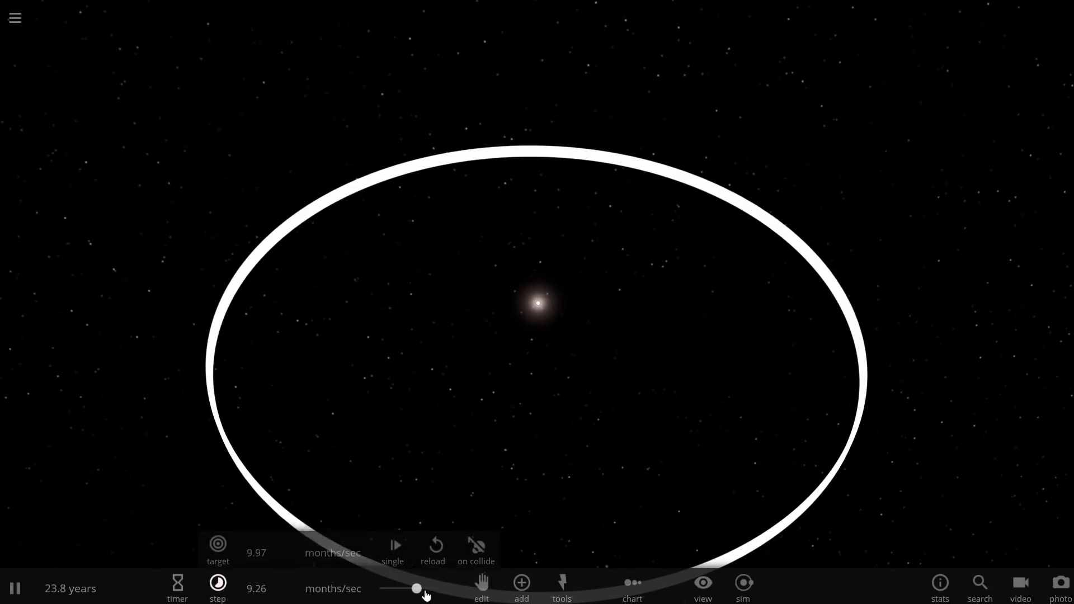
{"action": "left_click", "coordinate": [561, 586]}
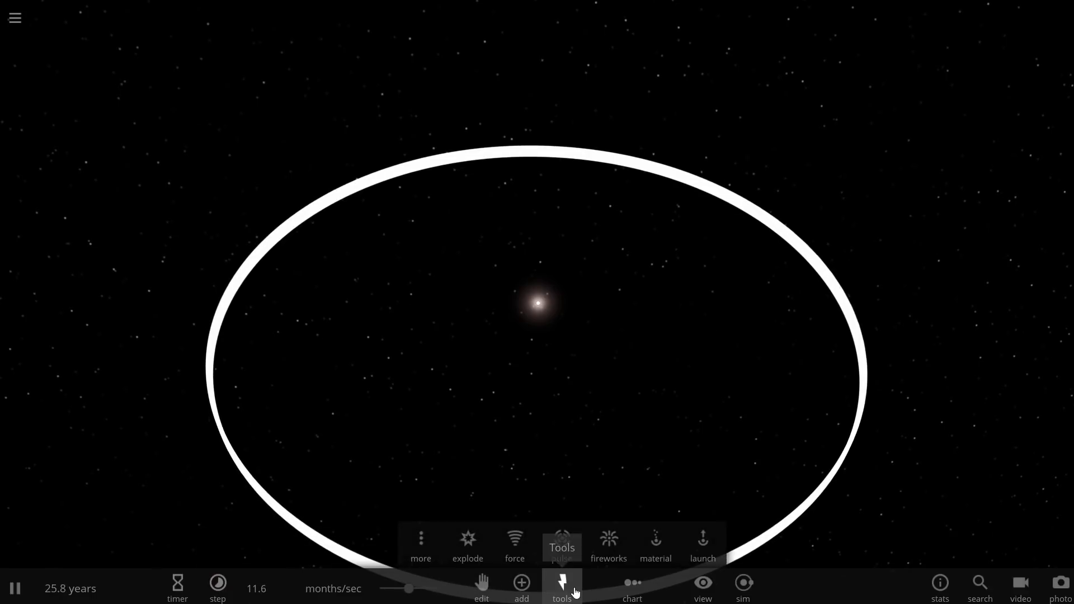
{"action": "left_click", "coordinate": [703, 597]}
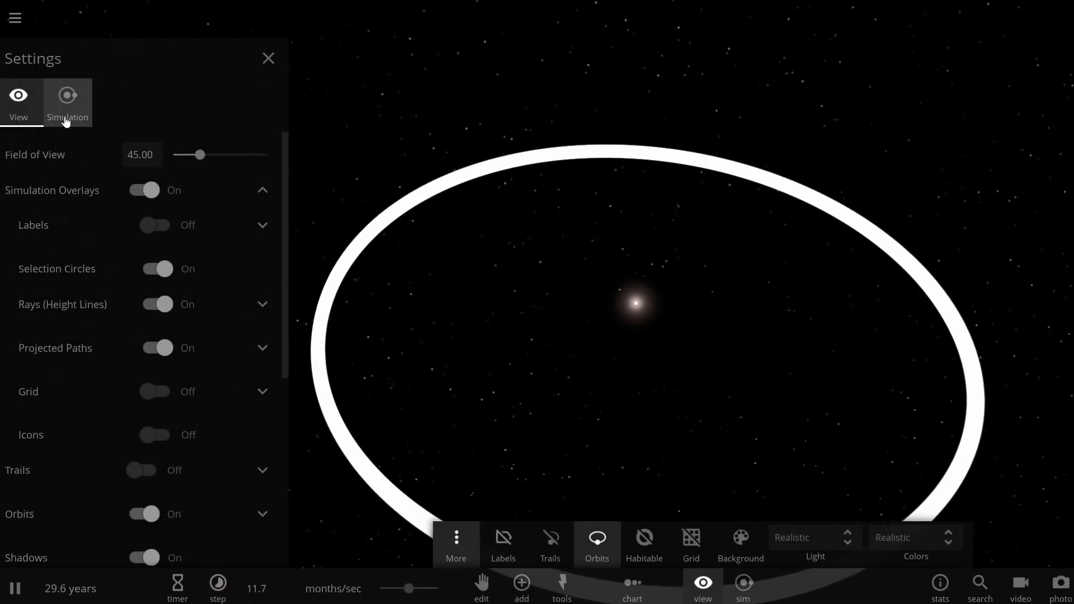
{"action": "left_click", "coordinate": [67, 101]}
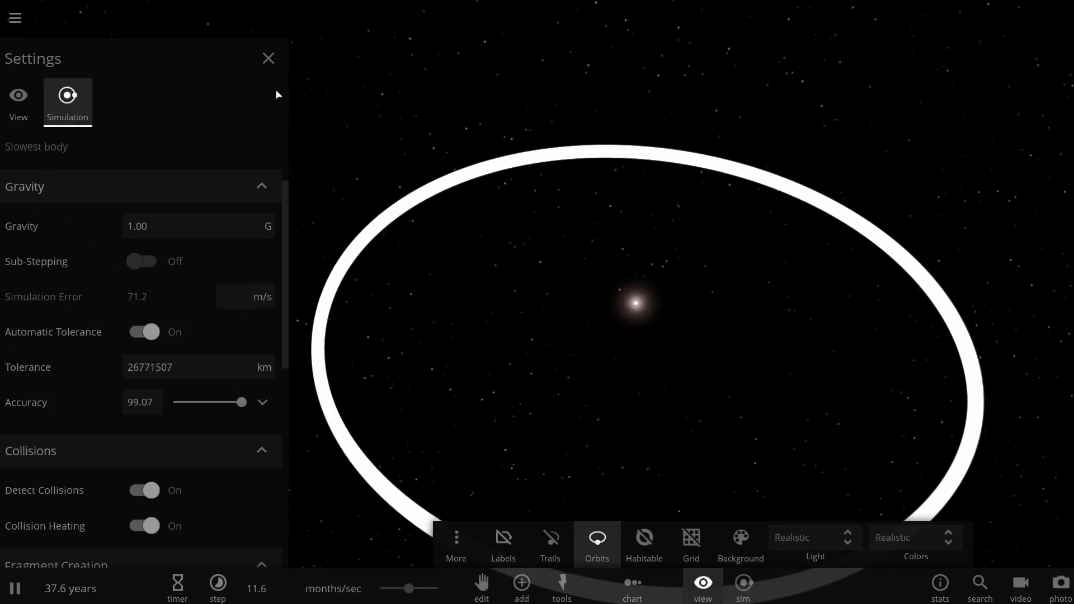
{"action": "left_click", "coordinate": [269, 58]}
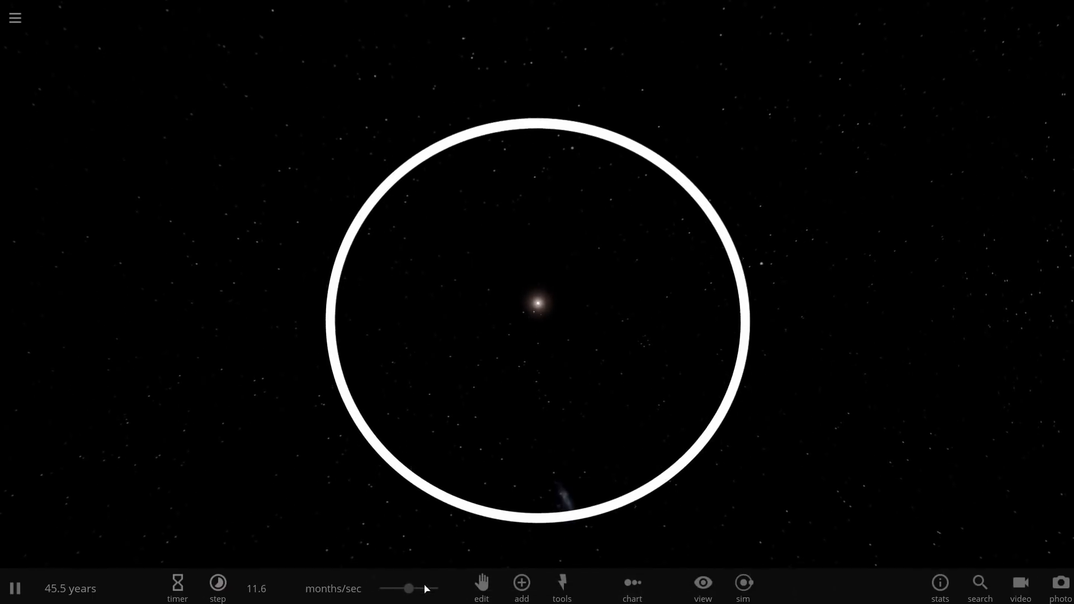
Run the ring to 116 years and show Moon 18's info card.
{"action": "left_click", "coordinate": [217, 588]}
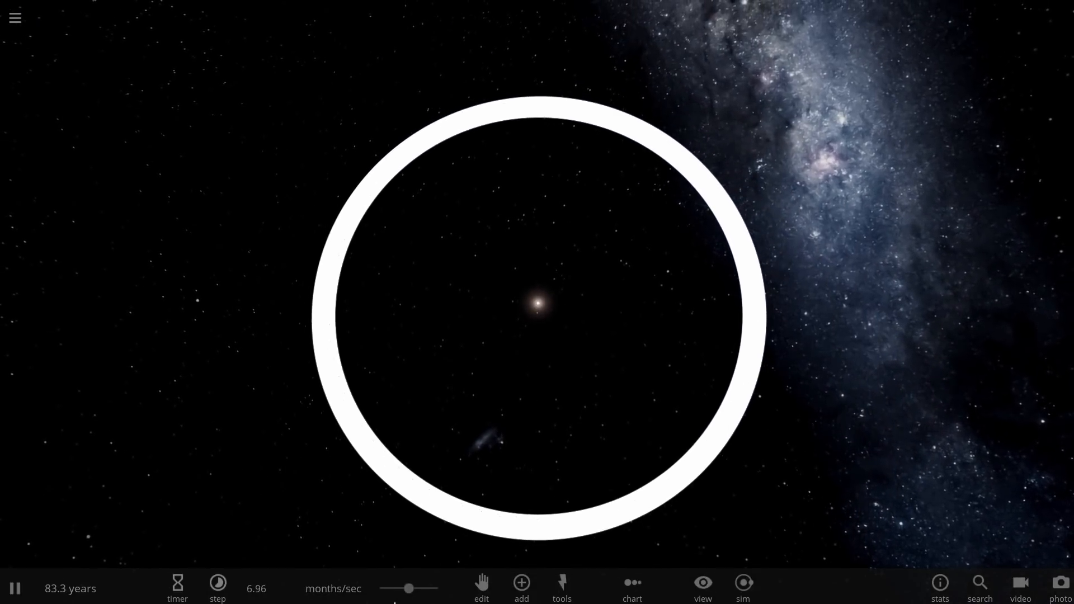
{"action": "left_click", "coordinate": [217, 599]}
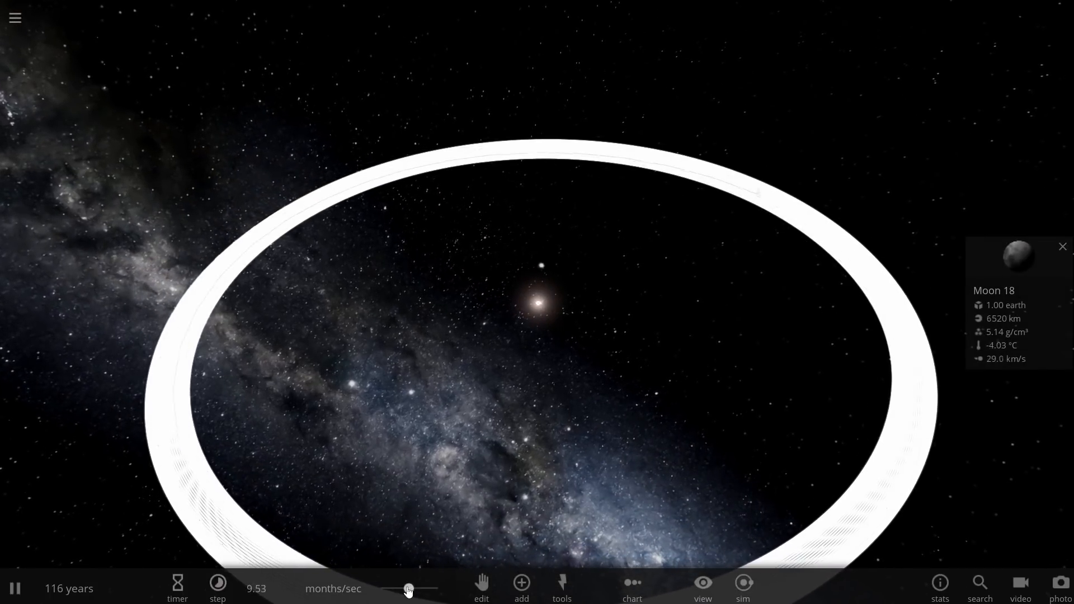
Drop the rate to about 6 days per second and zoom into the moons' orbit paths.
{"action": "left_click", "coordinate": [217, 589]}
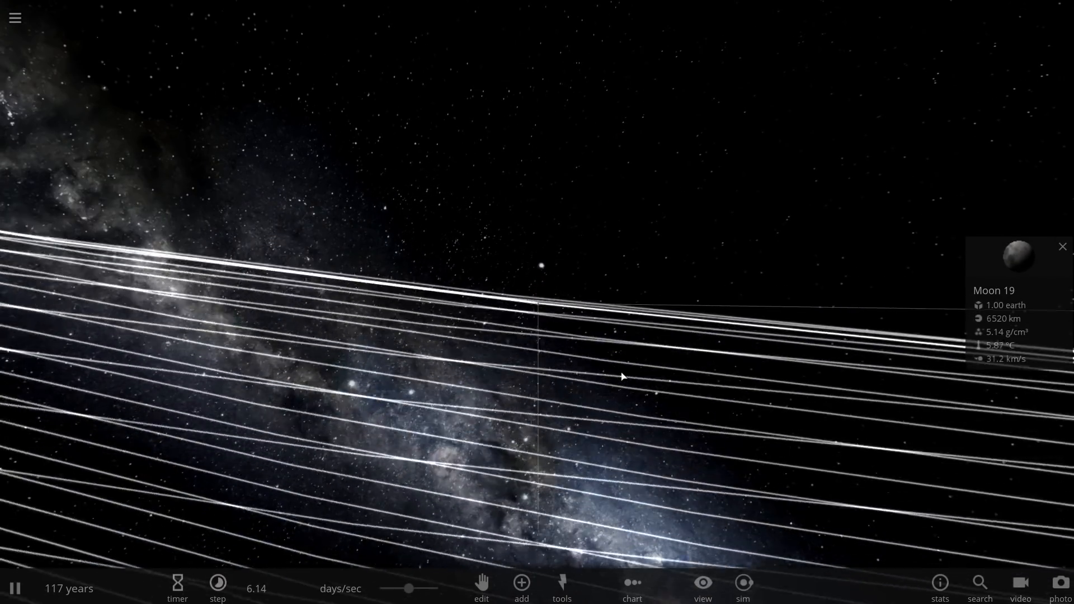
{"action": "left_click_drag", "start_coordinate": [622, 376], "coordinate": [627, 313]}
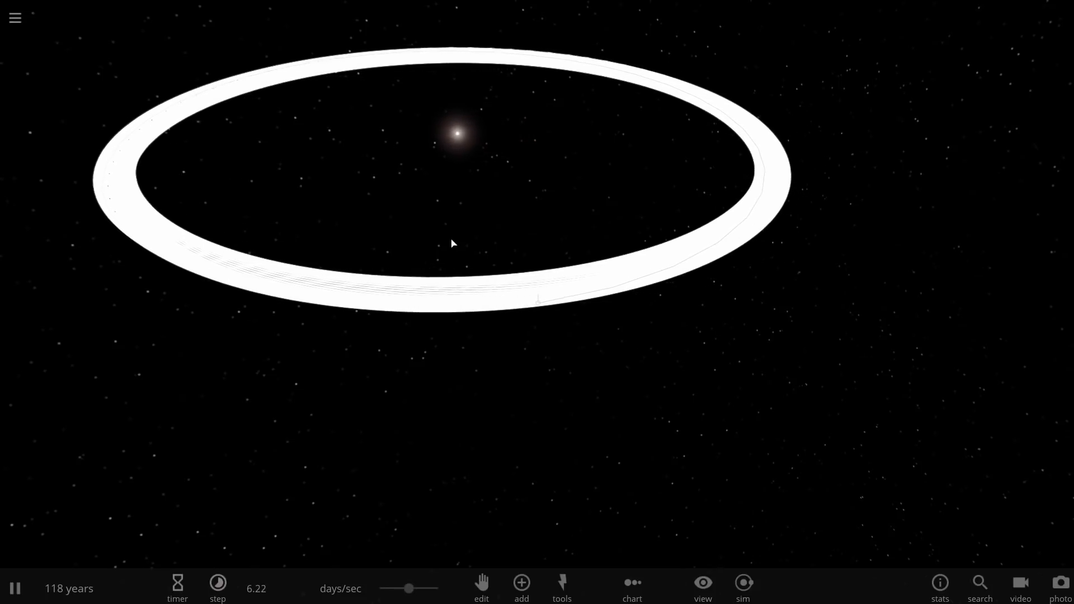
Shift the camera to view the whole intact ring around SUN at 118 years.
{"action": "left_click_drag", "start_coordinate": [452, 242], "coordinate": [713, 319]}
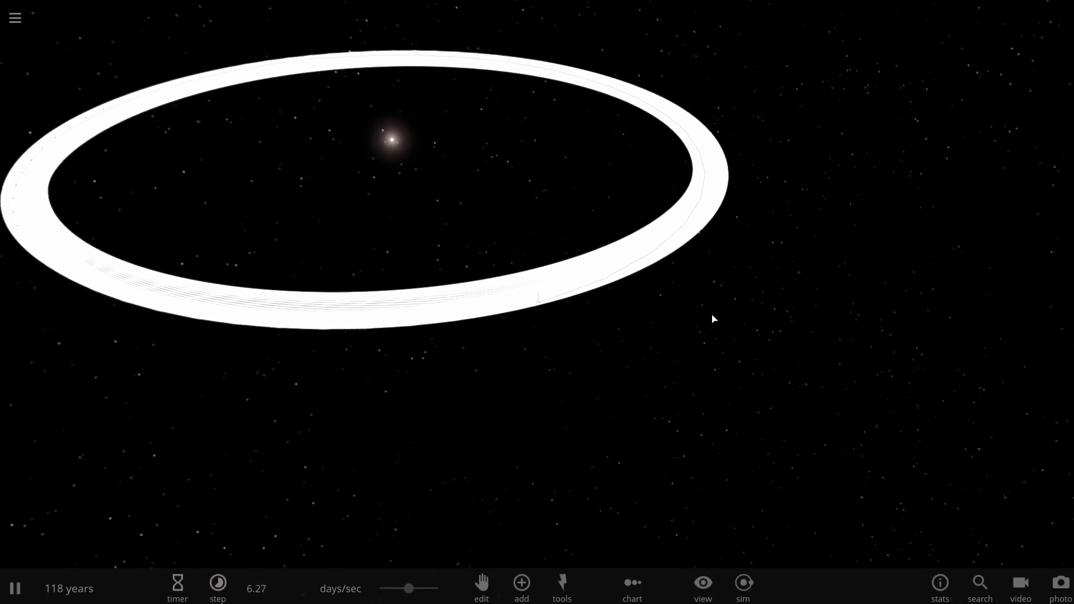